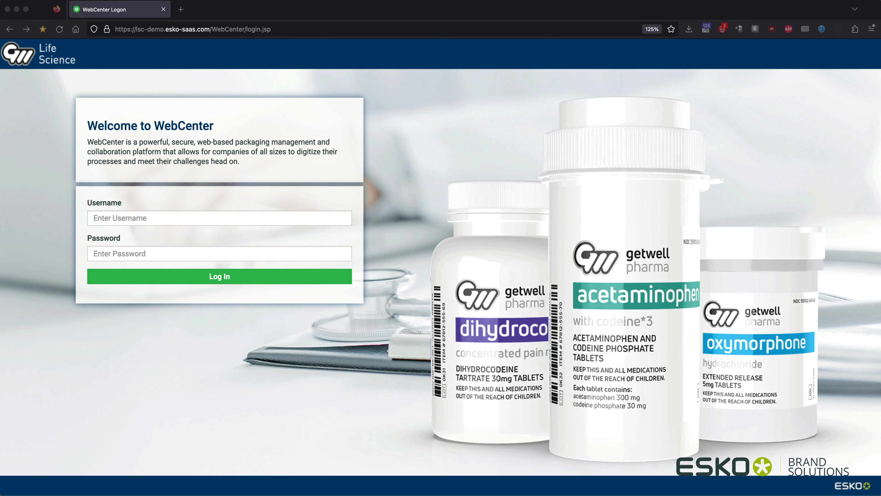
# - Log in to WebCenter and start Initiate NPD to bring up the Project Creation form
pyautogui.click(219, 275)
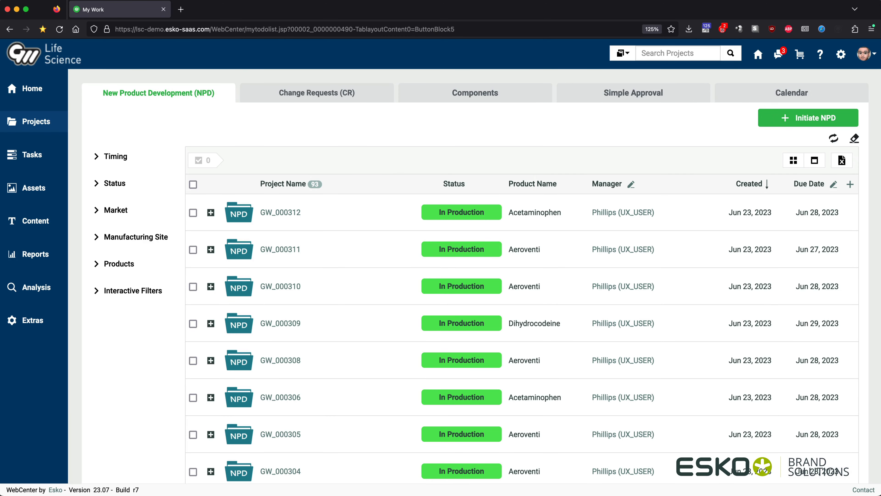
pyautogui.click(808, 118)
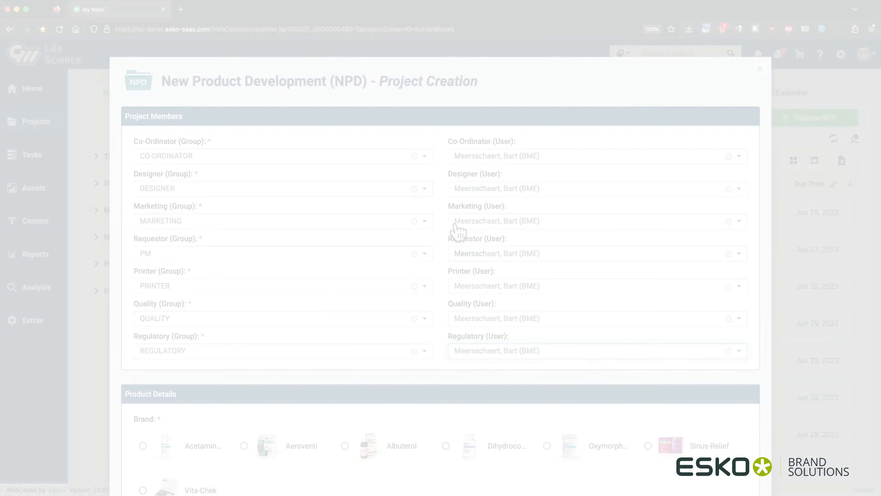
# - Choose the Albuterol brand, enter the project description, and set country Belgium with date Nov 18, 2024
pyautogui.scroll(-3)
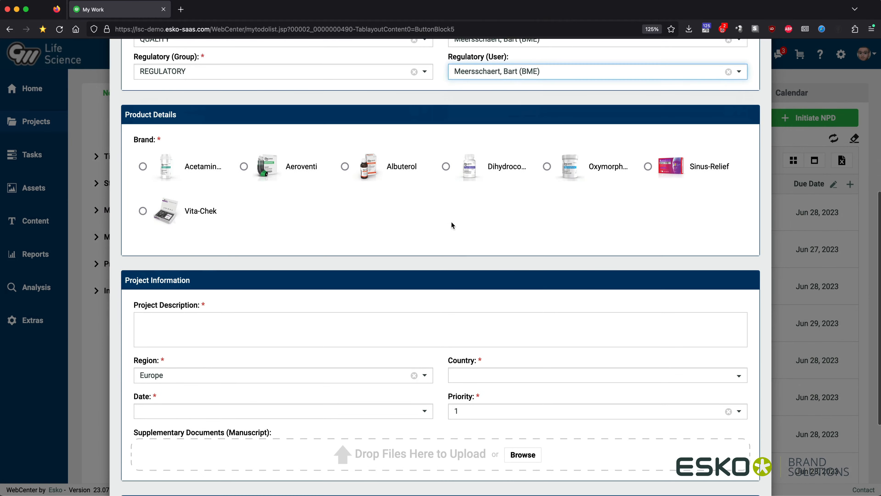
pyautogui.click(345, 166)
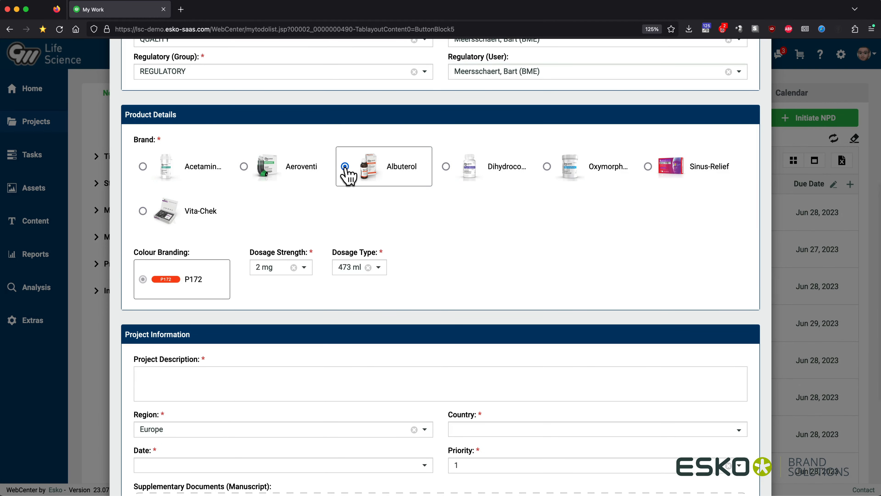
pyautogui.scroll(-3)
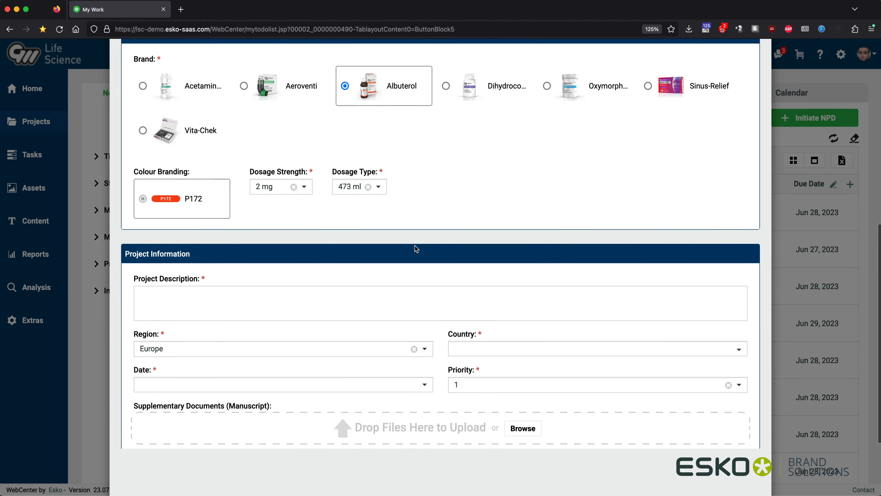
pyautogui.click(303, 186)
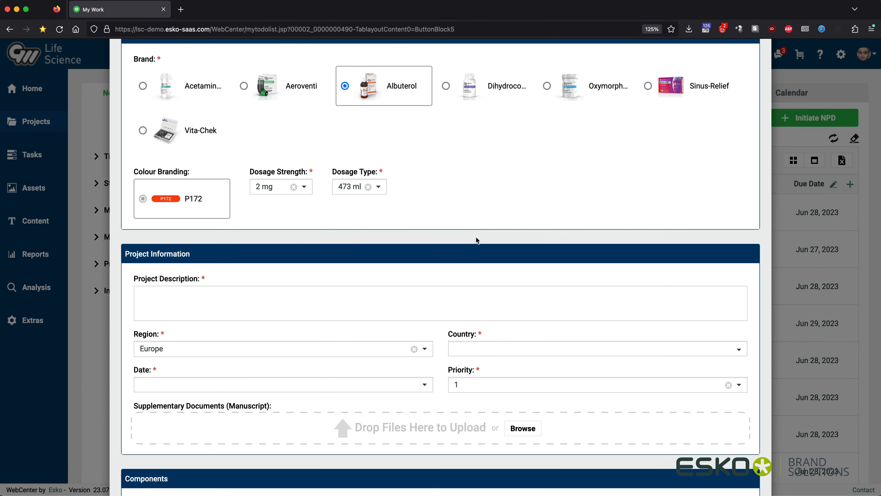
pyautogui.click(362, 303)
pyautogui.write('Albuterol P172 (2mg - 437ml) new design 2024')
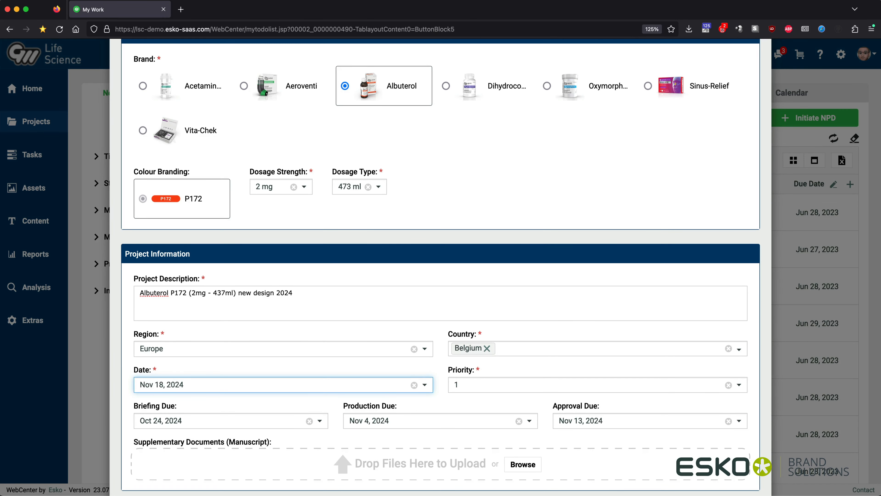
pyautogui.scroll(-3)
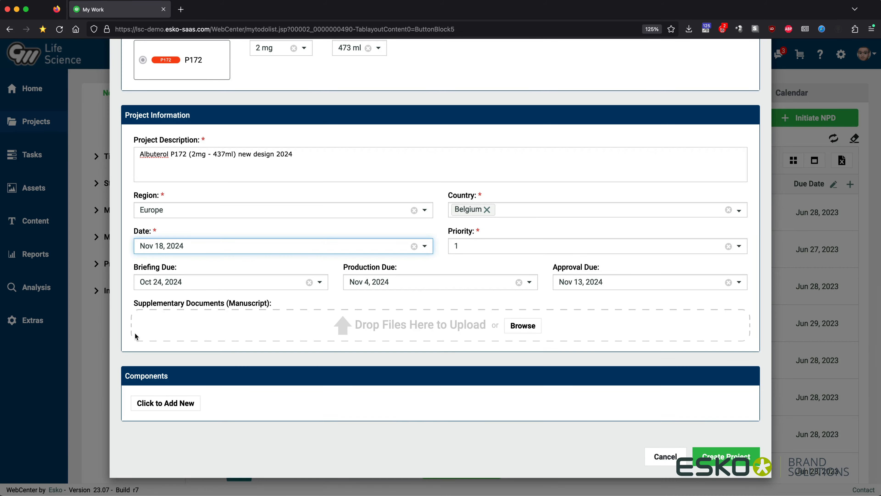
pyautogui.moveTo(163, 403)
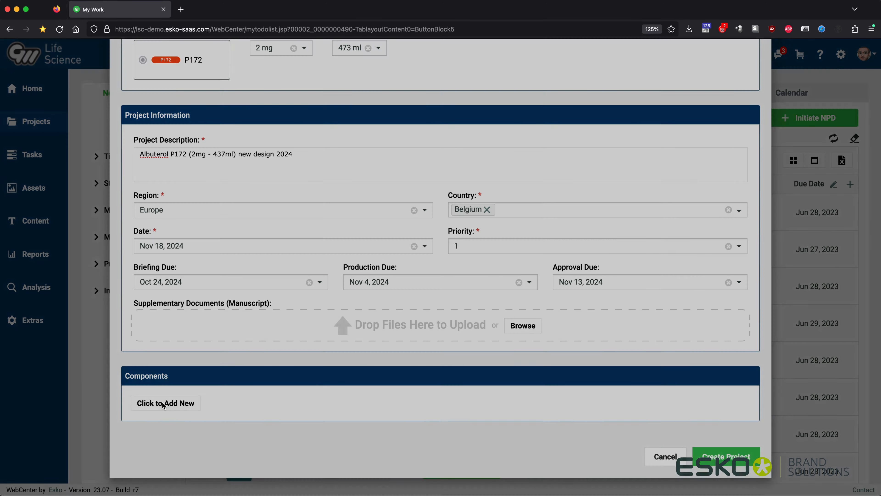
# - Add Carton, Label and Leaflet components and create the project, producing GW_000471 with P172-01 to P172-03
pyautogui.click(165, 403)
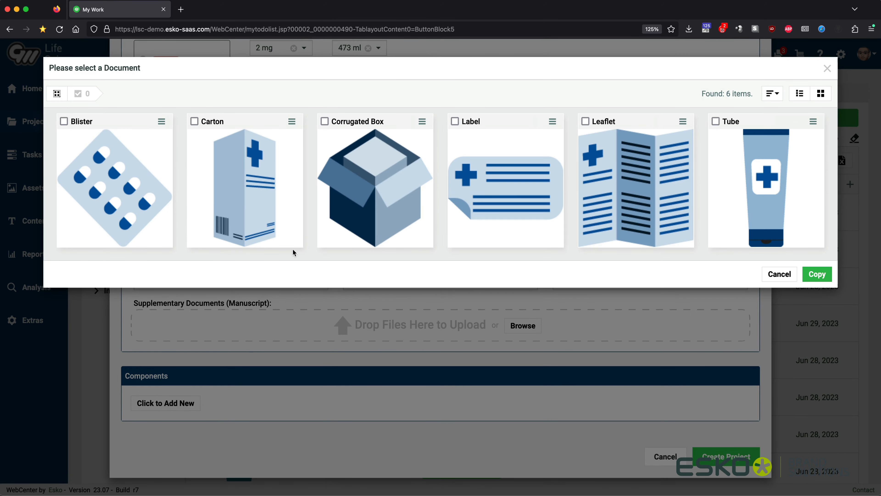
pyautogui.click(194, 121)
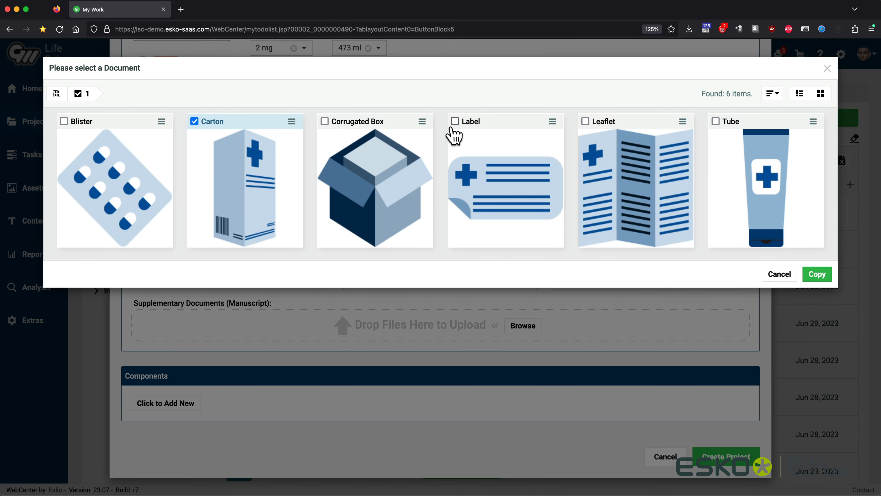
pyautogui.click(585, 121)
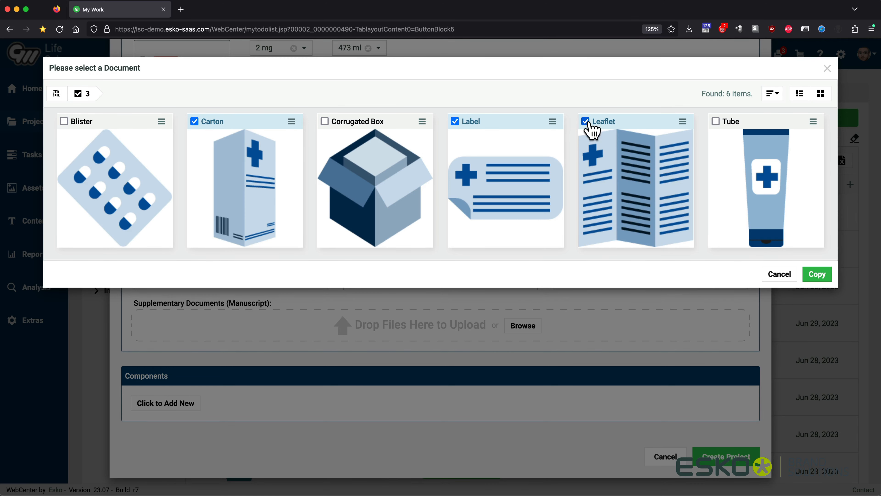
pyautogui.click(816, 274)
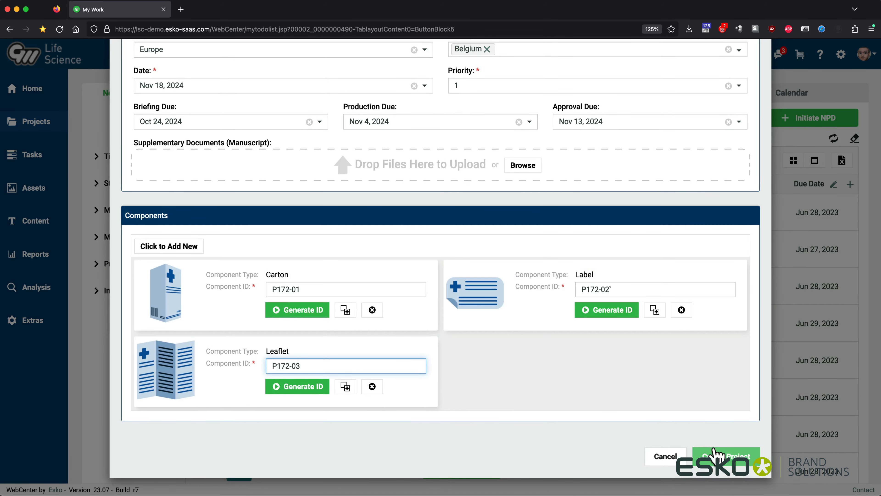
pyautogui.click(725, 455)
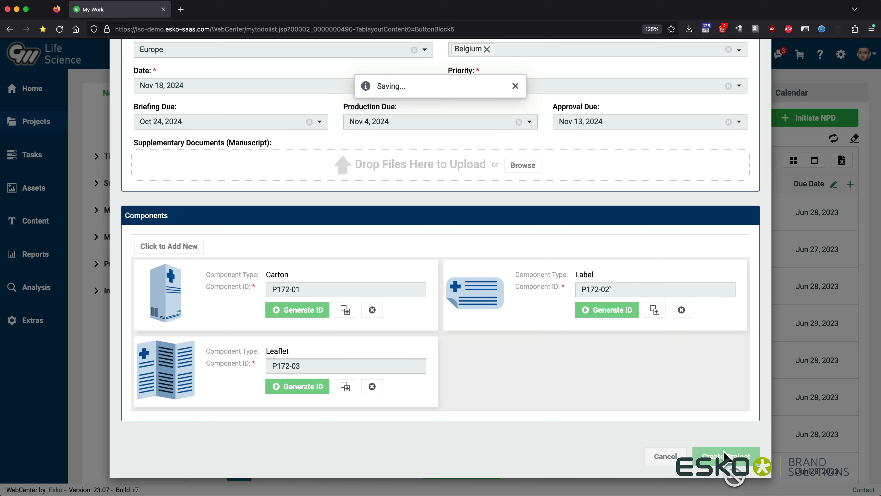
pyautogui.click(725, 456)
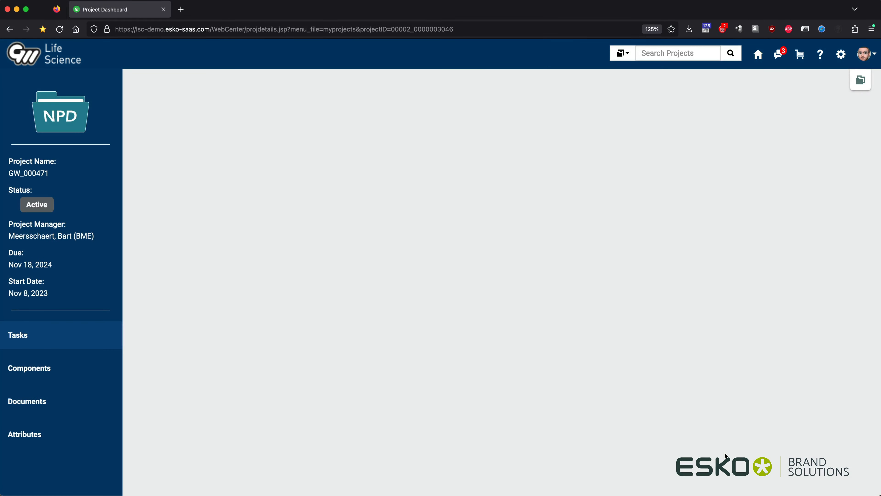
# - Return to My Work and inspect the GW_000471 carton component details, then collapse them
pyautogui.click(18, 335)
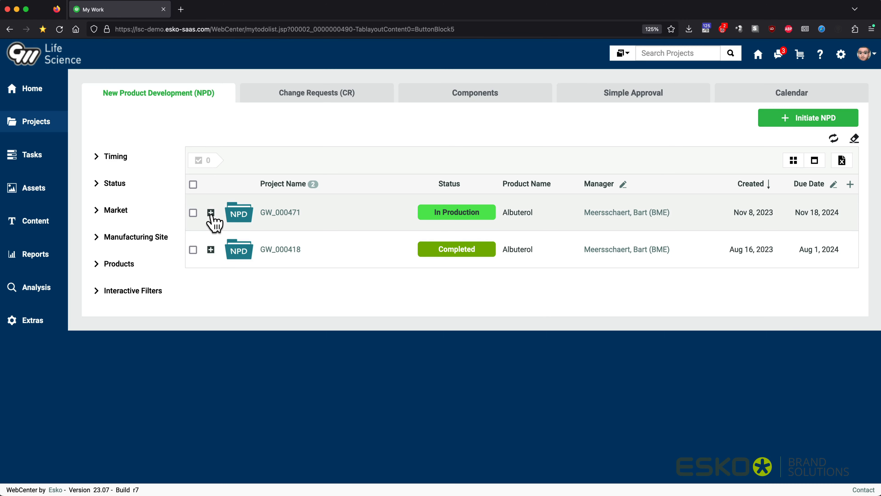
pyautogui.click(211, 212)
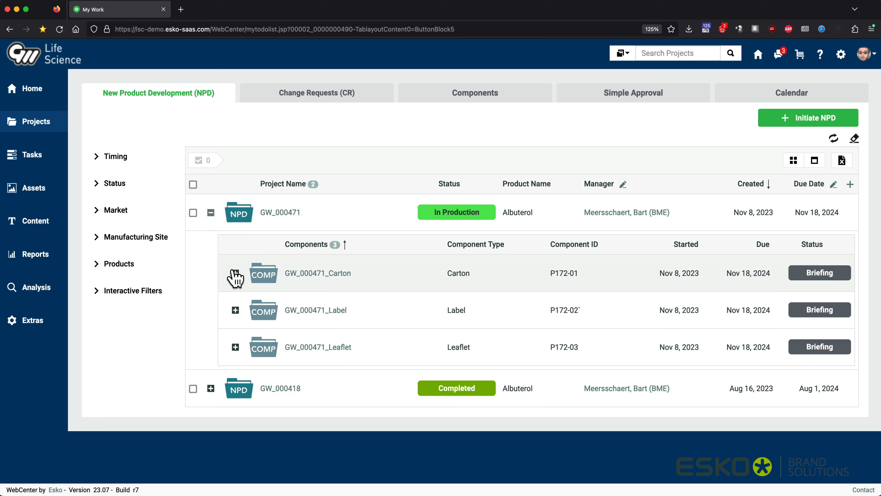
pyautogui.click(235, 273)
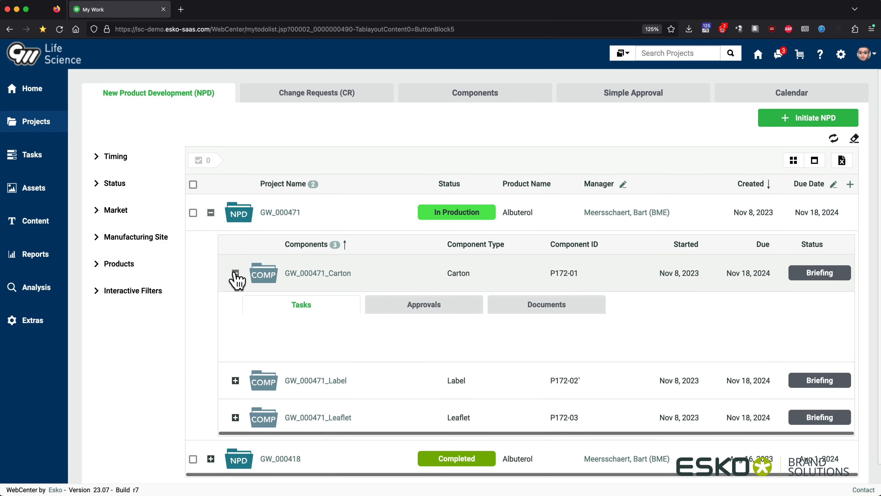
pyautogui.click(301, 304)
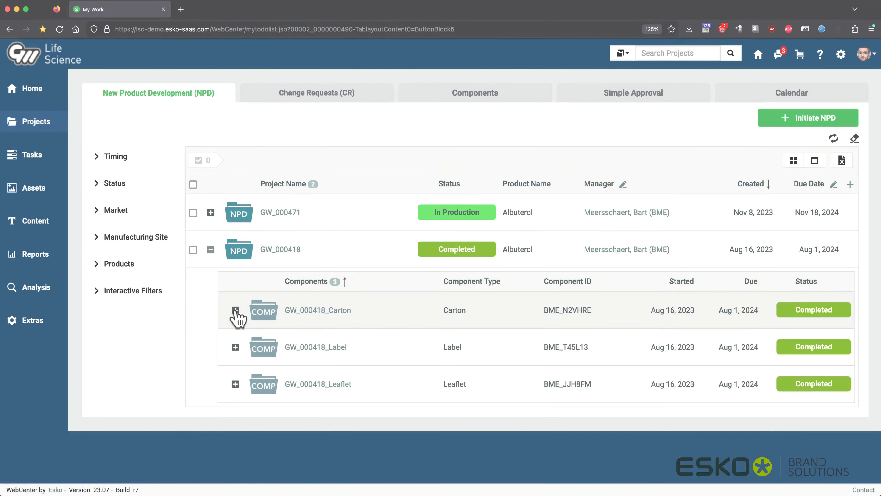
# - Show the GW_000418 carton's tasks and launch its carton design in the web viewer
pyautogui.click(236, 310)
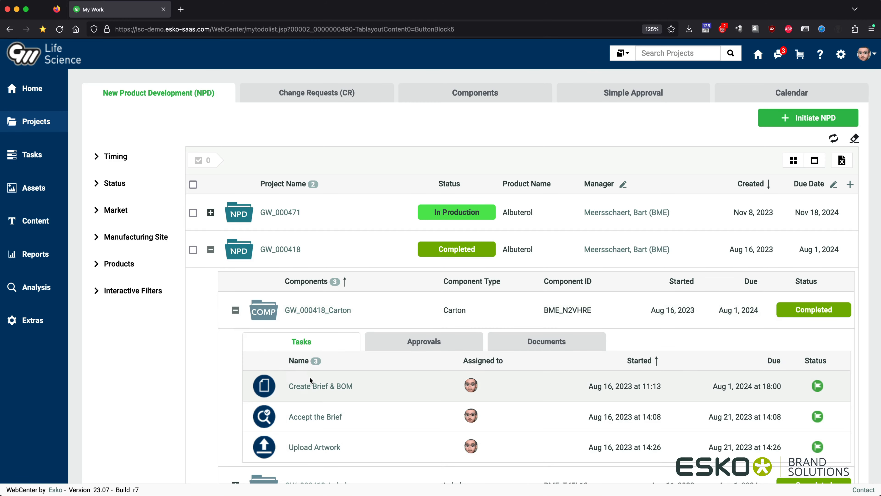
pyautogui.click(321, 386)
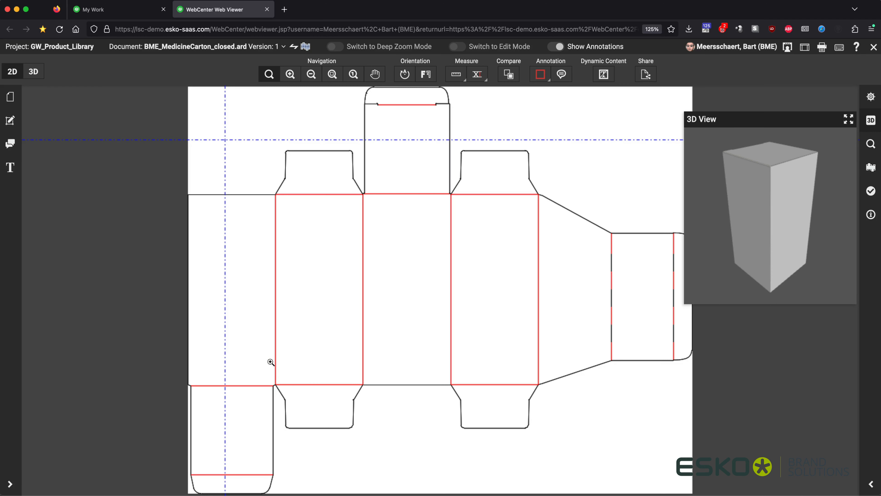
# - Split the viewer to show BME_MedicineCarton_closed.ard folded in 3D beside the flat dieline
pyautogui.click(33, 72)
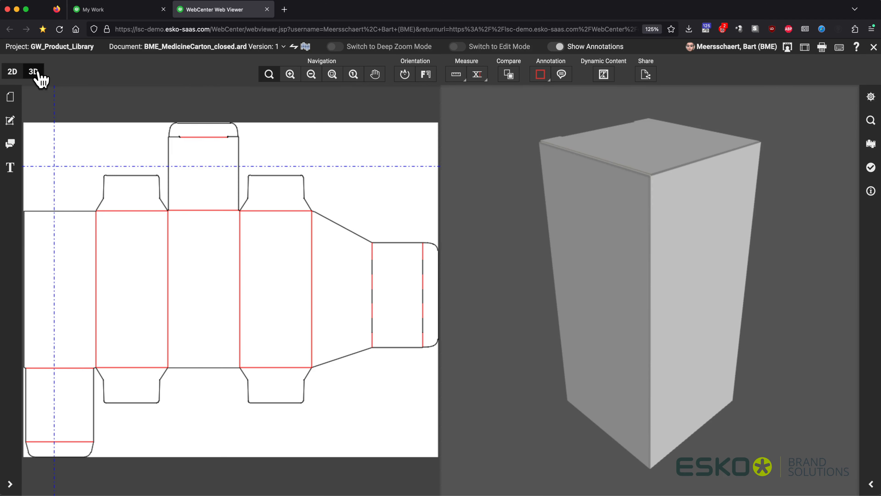
pyautogui.moveTo(568, 302)
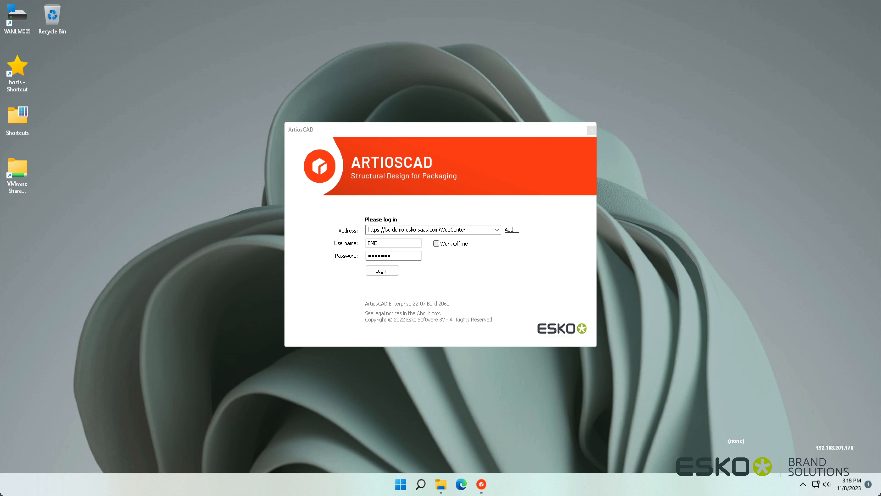
# - Log in to ArtiosCAD, fold BME_MedicineCarton_closed.ard into a closed 3D box from its base panel, then return to the flat design
pyautogui.click(382, 270)
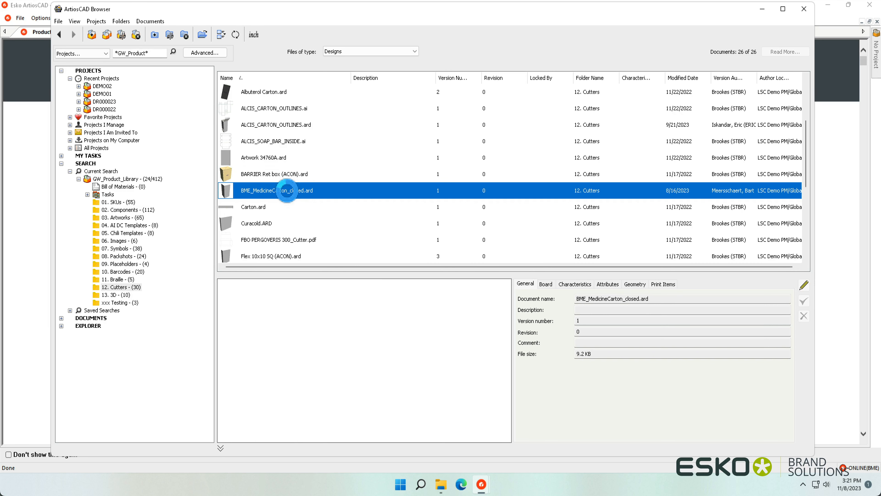
pyautogui.doubleClick(275, 190)
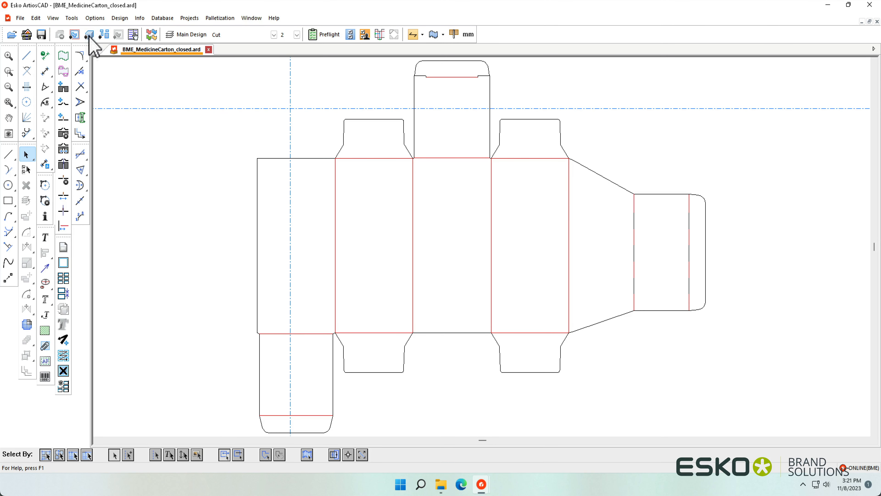
pyautogui.click(88, 34)
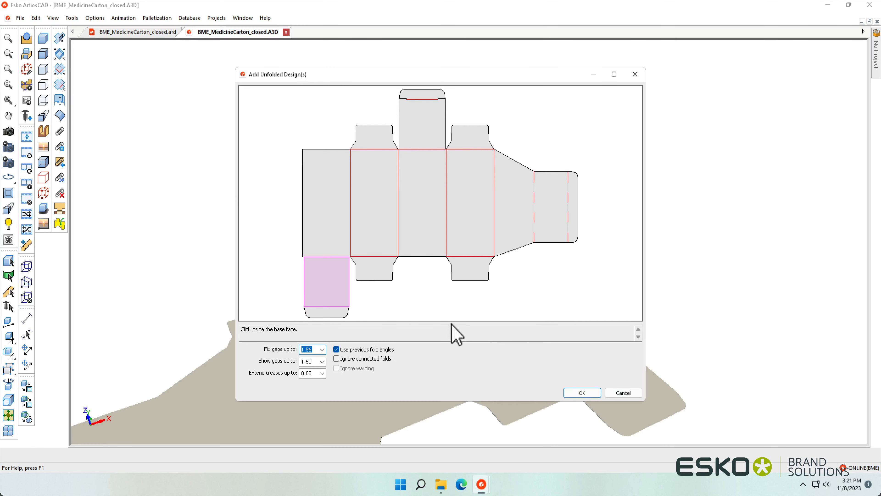
pyautogui.click(581, 392)
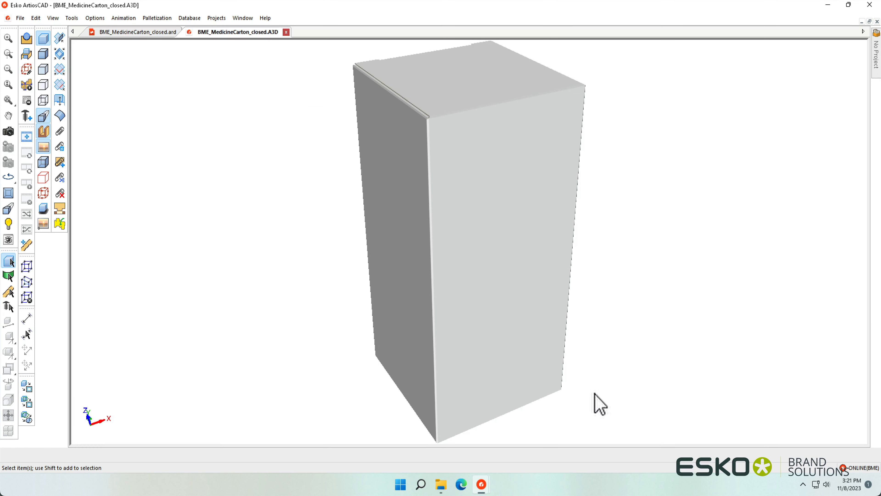
pyautogui.moveTo(145, 313)
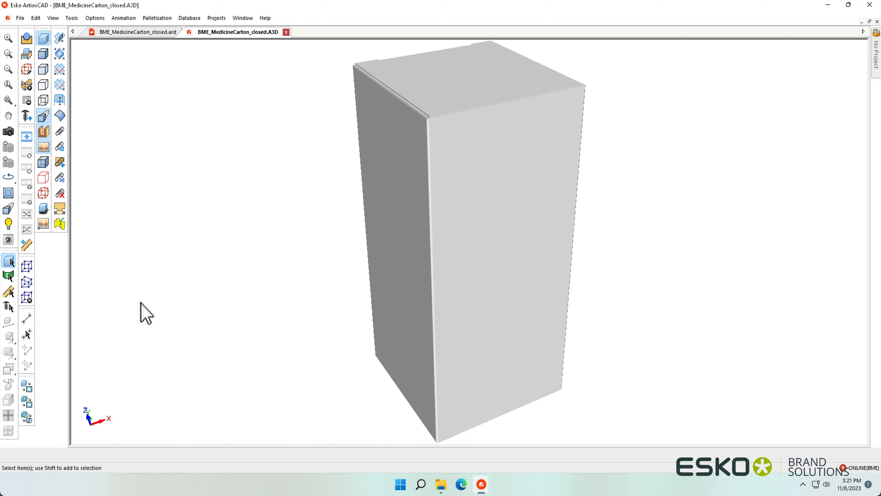
pyautogui.click(8, 131)
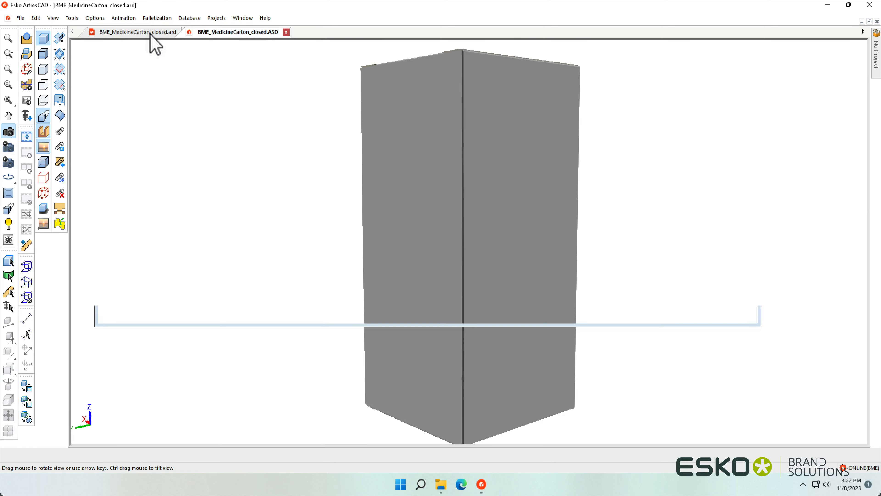
pyautogui.click(135, 32)
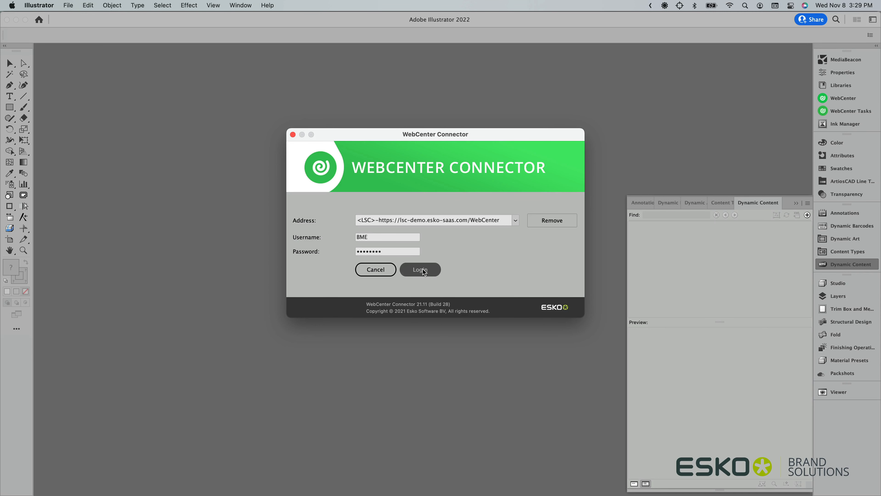
# - Log in via WebCenter Connector and bring BME_MedicineCarton_closed.ard from 12. Cutters into the Illustrator artwork
pyautogui.click(420, 270)
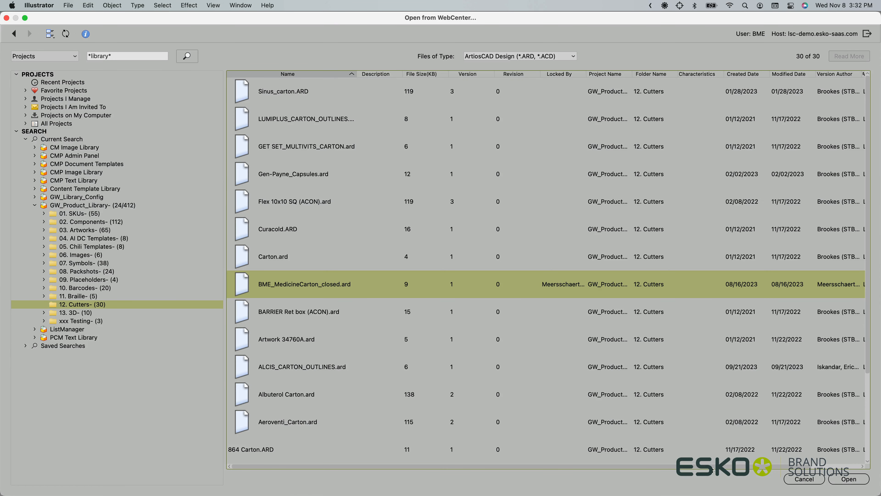
pyautogui.click(848, 479)
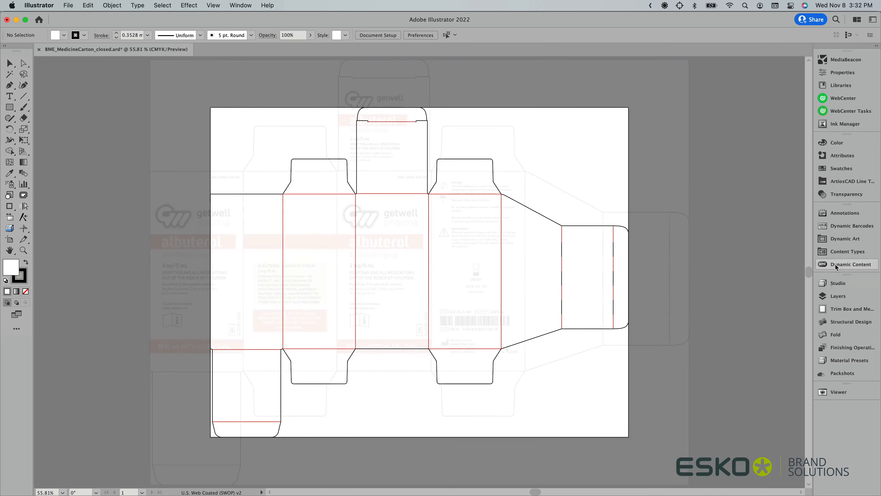
# - Render the Albuterol carton artwork as a realistic folded 3D box in the Studio panel
pyautogui.click(838, 282)
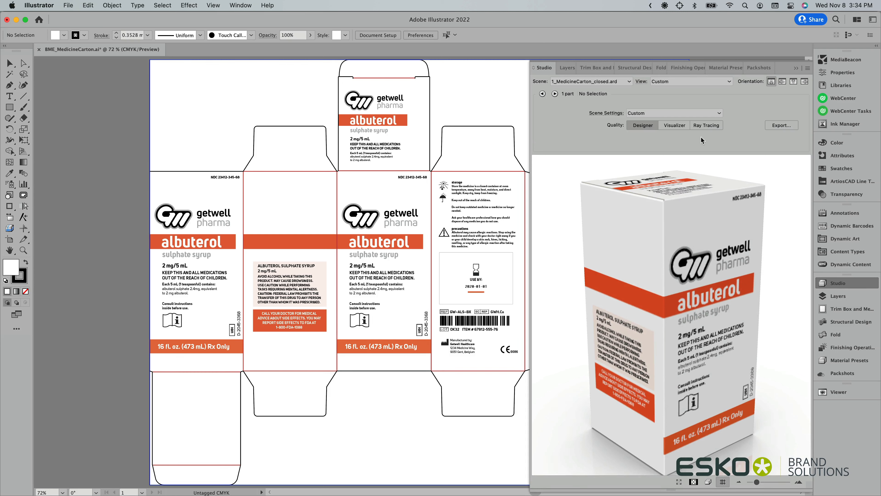
pyautogui.click(673, 125)
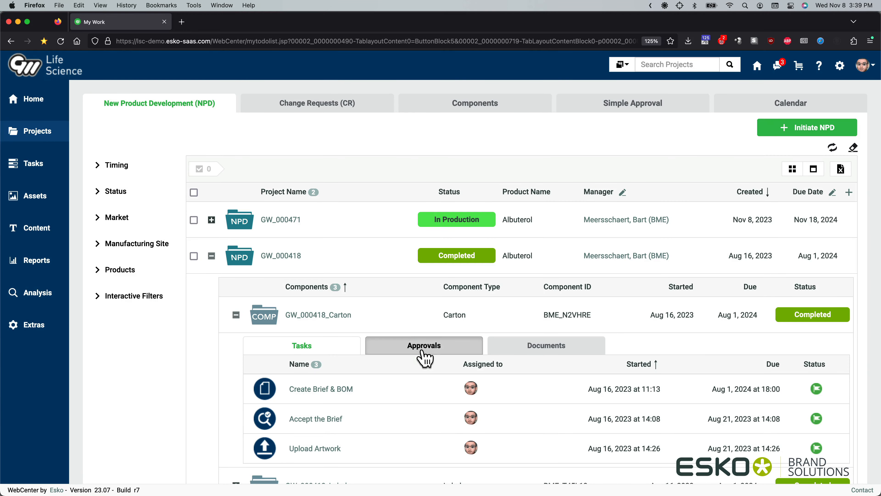
# - List the GW_000418 carton's four approval stages for BME_MedicineCarton.ai, including Stage 2 REGULATORY
pyautogui.click(424, 345)
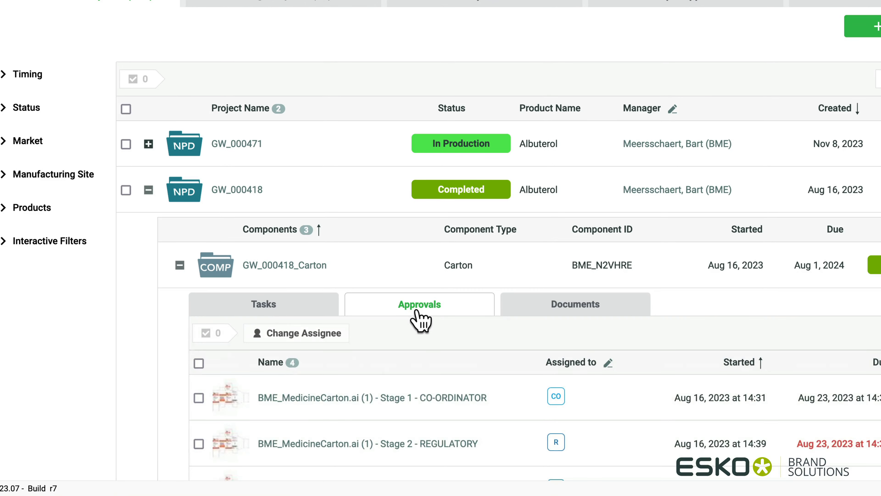
pyautogui.scroll(-3)
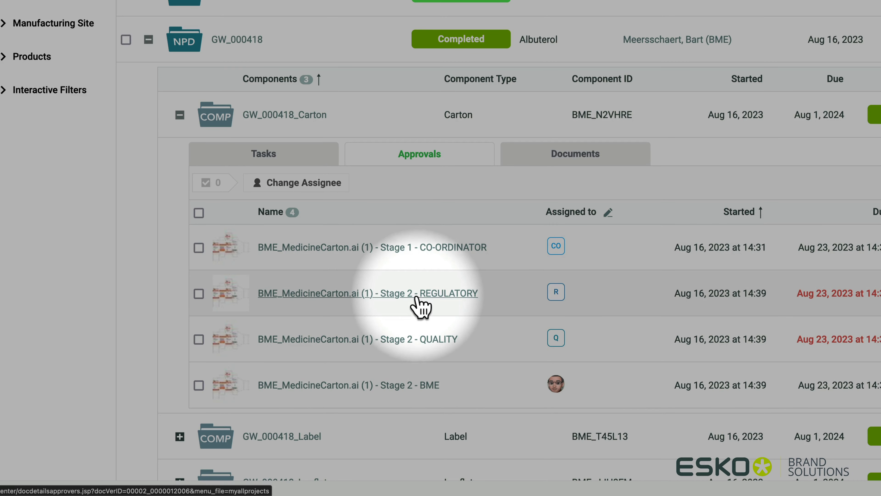
pyautogui.moveTo(419, 357)
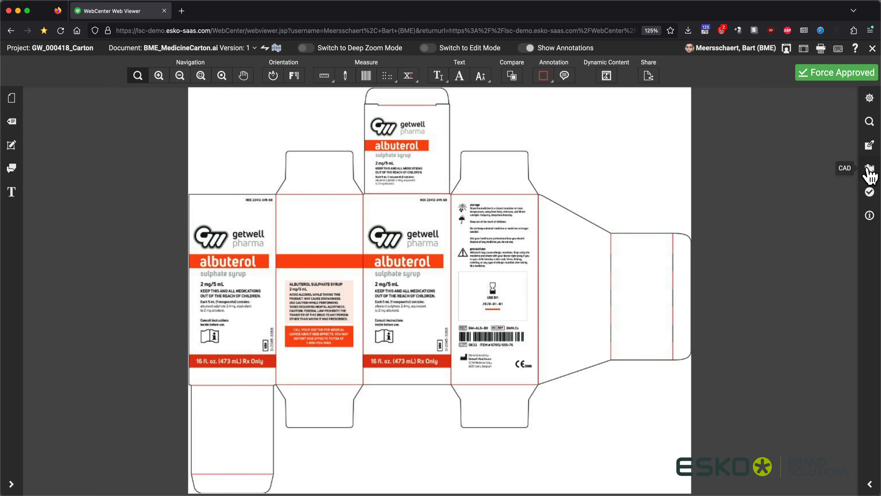
# - Toggle between die-lines-only and artwork-with-die-lines views and zoom into the front panel text
pyautogui.click(869, 167)
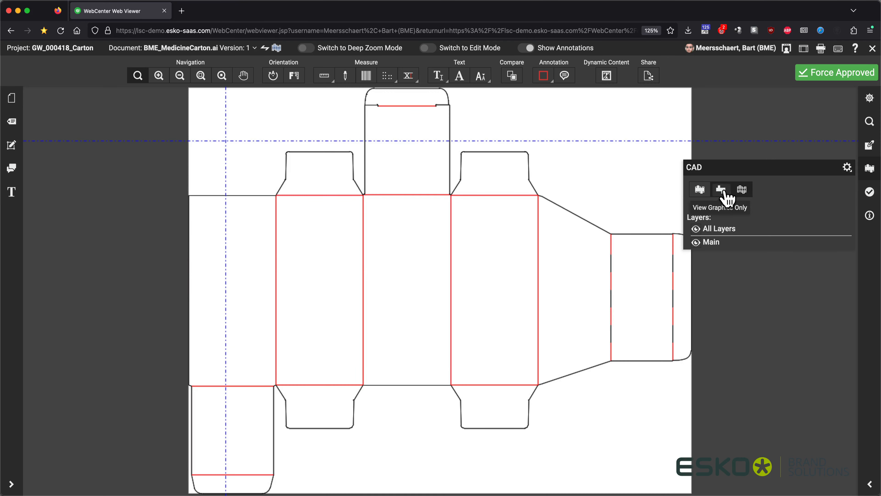
pyautogui.click(720, 189)
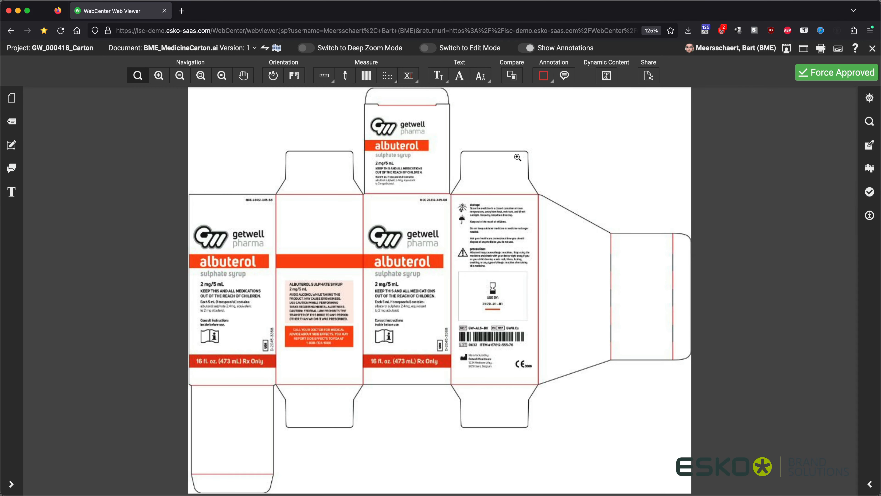
pyautogui.click(158, 75)
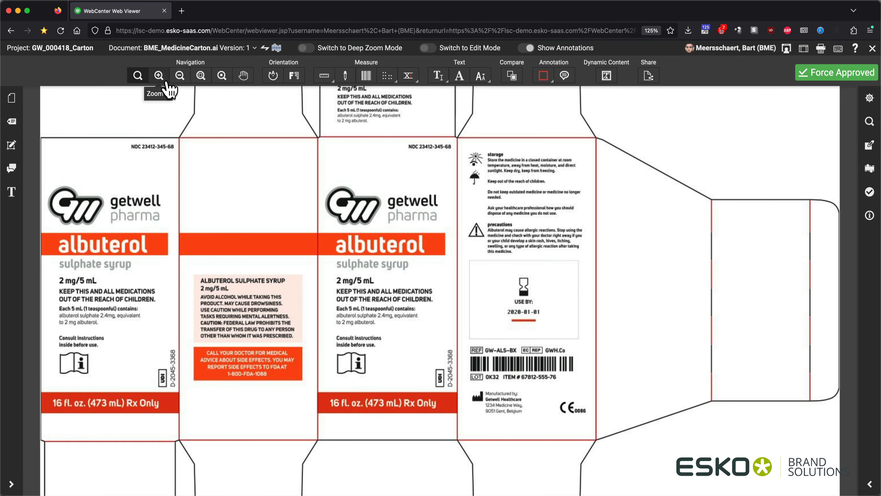
pyautogui.click(159, 76)
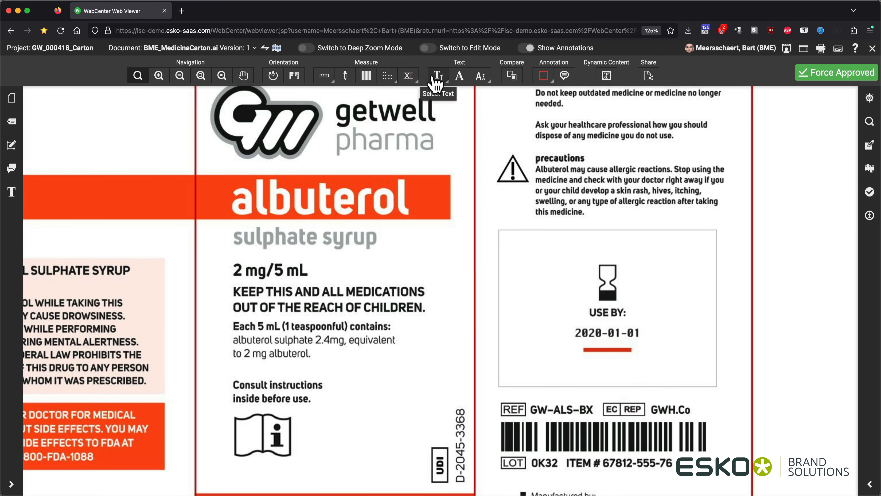
# - Search the artwork text for '2 mg', step through matches, and check the font and size of '2 mg/5 mL'
pyautogui.click(437, 76)
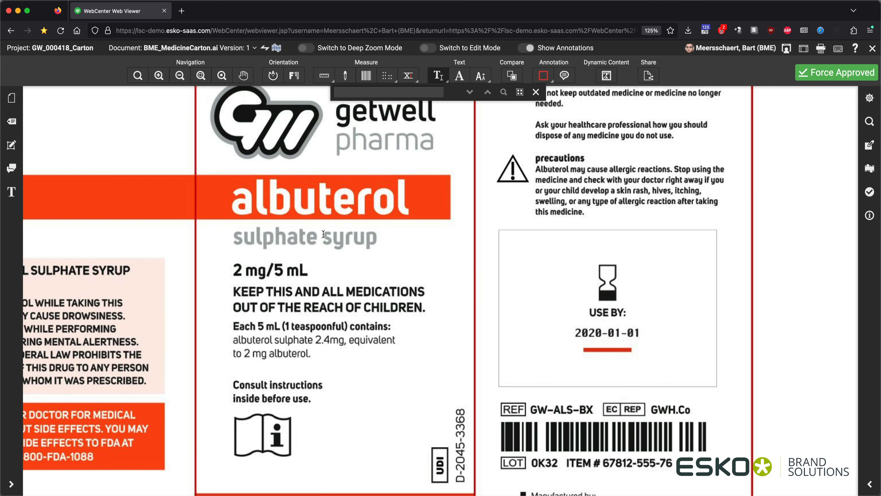
pyautogui.write('2 mg')
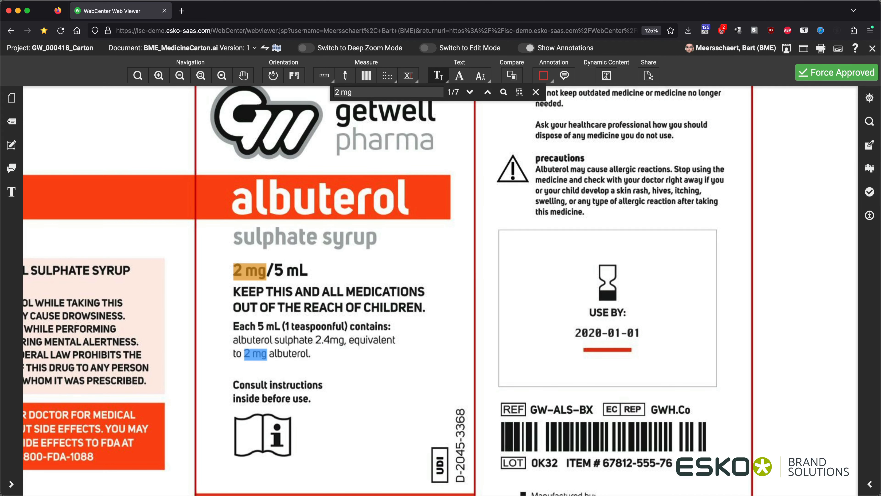
pyautogui.click(470, 93)
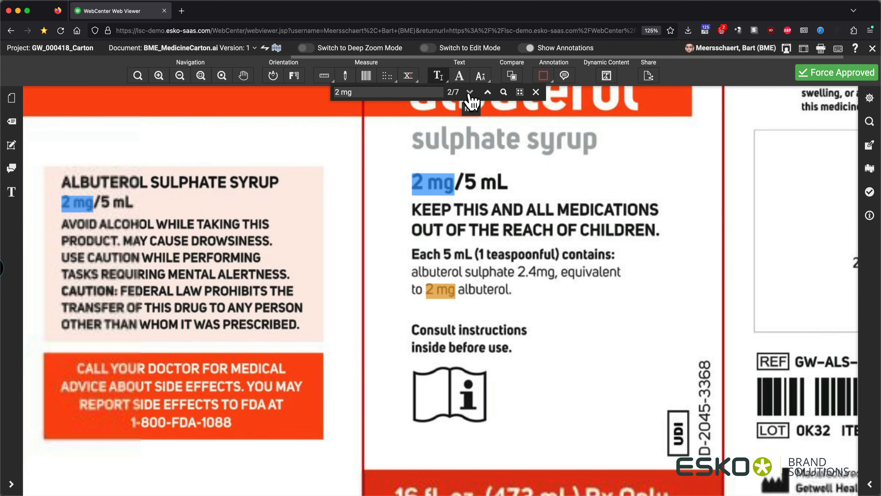
pyautogui.click(471, 92)
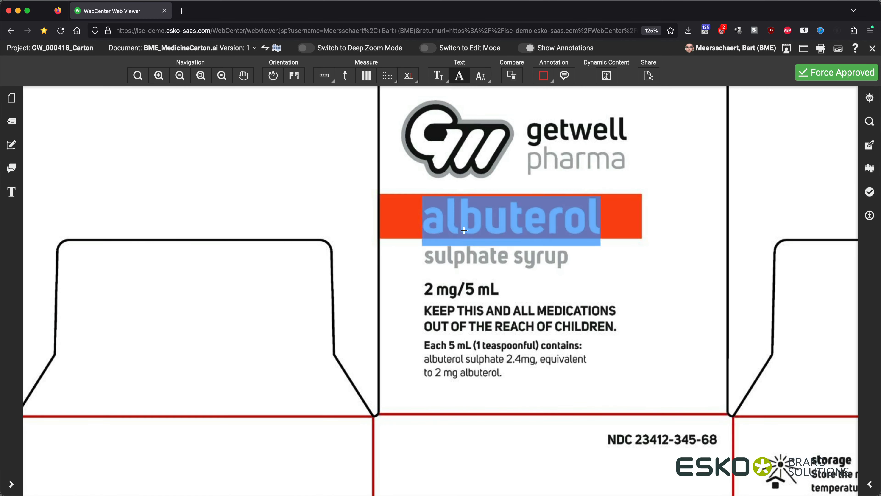
pyautogui.click(461, 289)
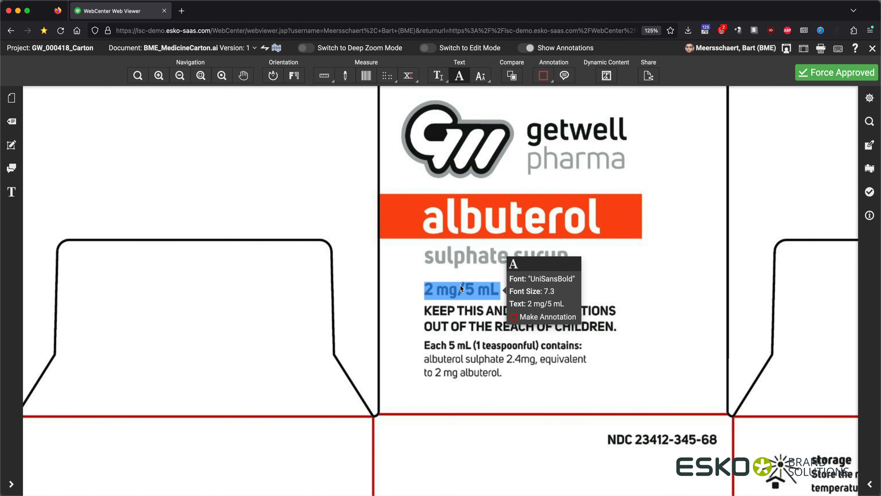
# - Highlight text below minimum font size, sample ink coverage with the densitometer, and begin a shape annotation
pyautogui.click(480, 75)
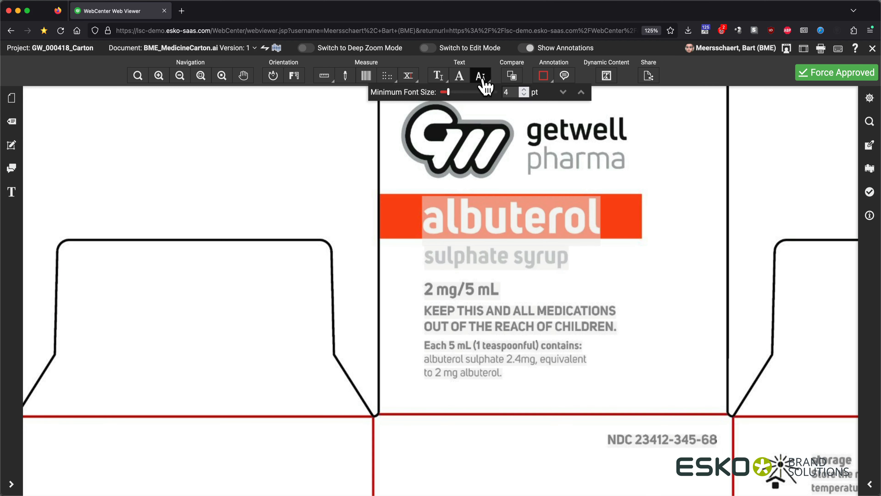
pyautogui.moveTo(364, 76)
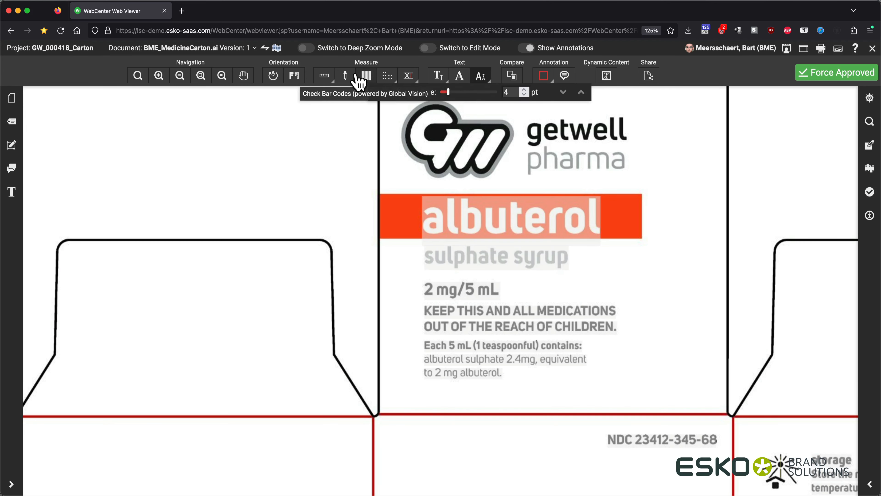
pyautogui.click(345, 75)
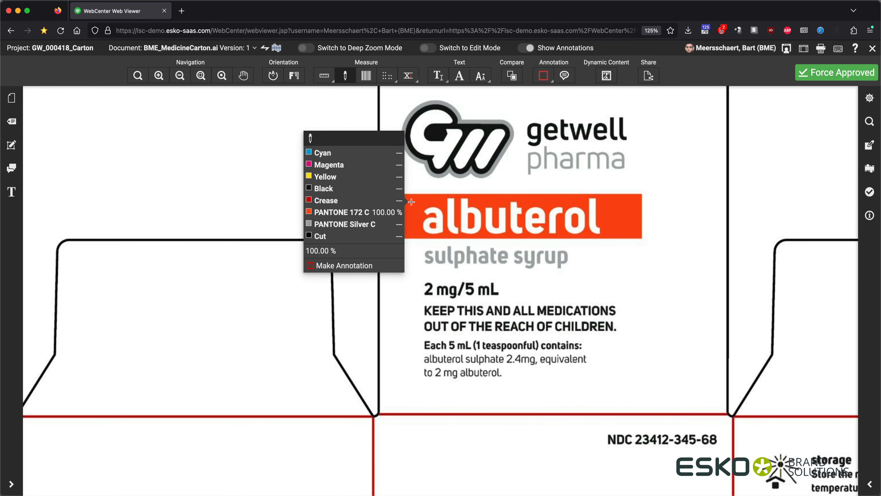
pyautogui.click(542, 76)
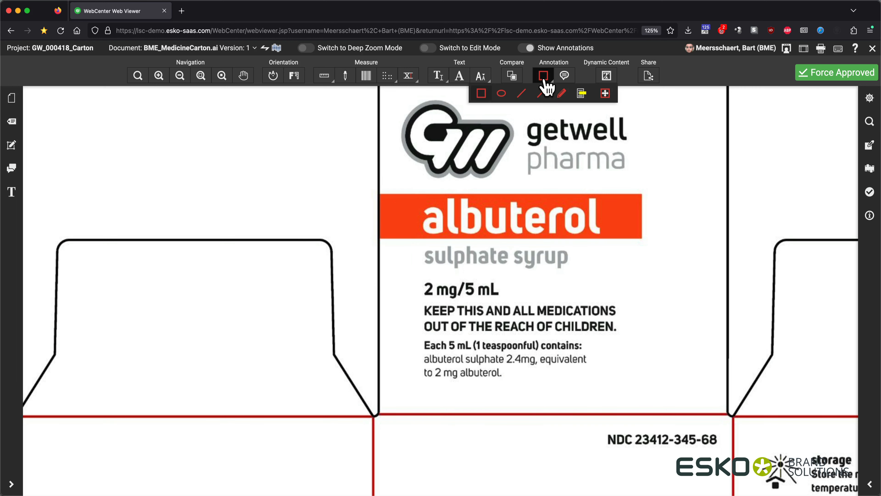
pyautogui.moveTo(481, 93)
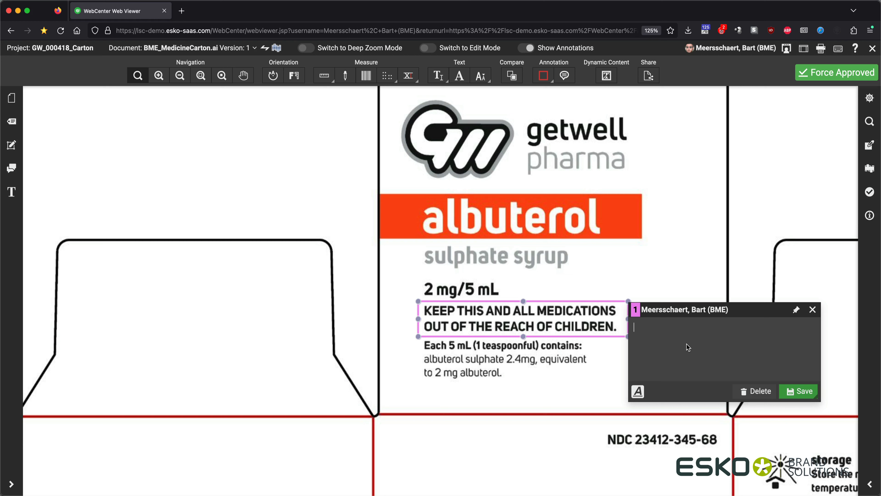
# - Save the comment 'change font to regular' on the children's warning annotation
pyautogui.write('change fo')
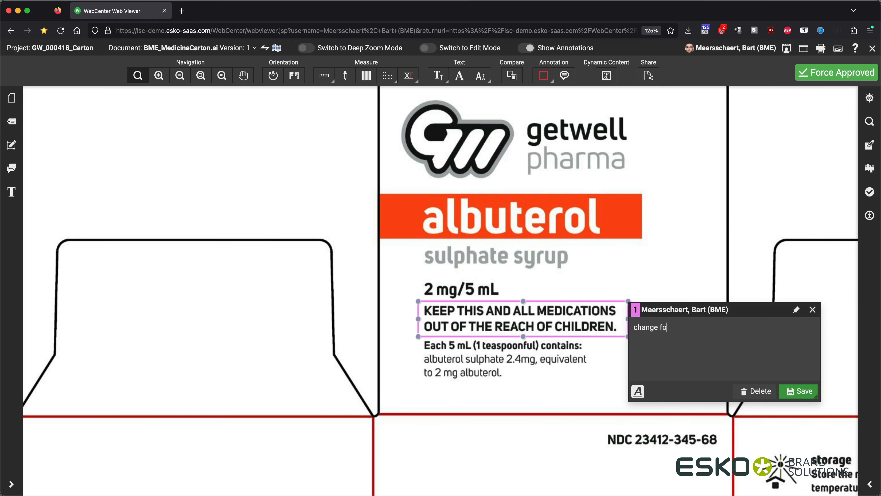
pyautogui.write('nt to')
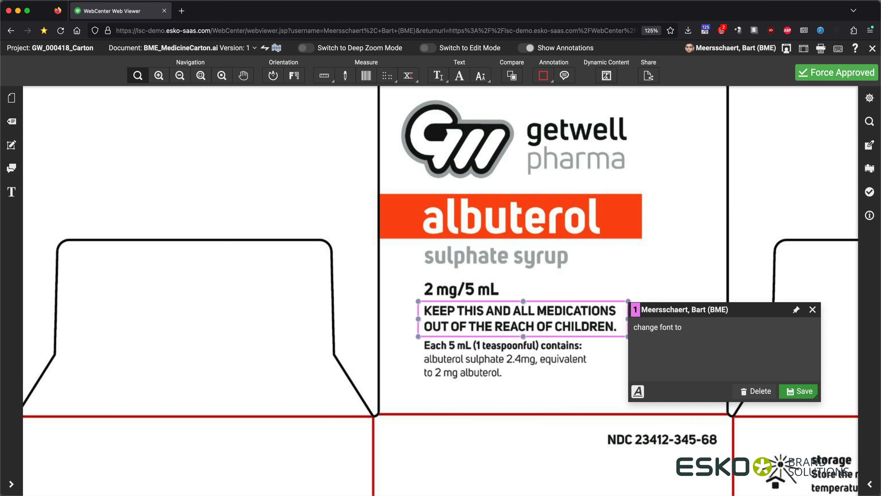
pyautogui.write('regular')
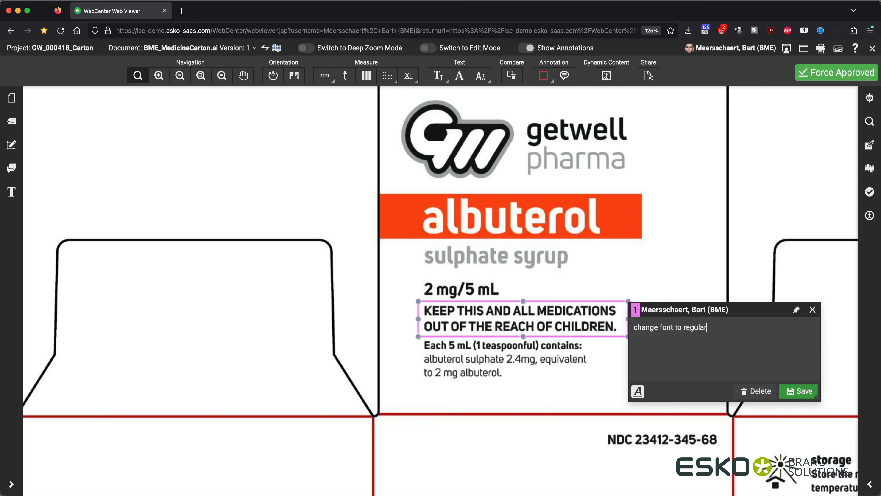
pyautogui.click(798, 391)
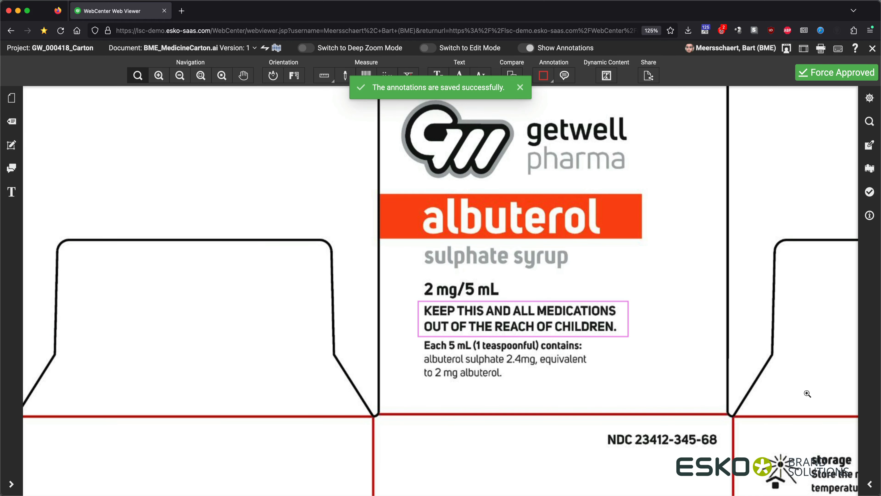
pyautogui.click(519, 87)
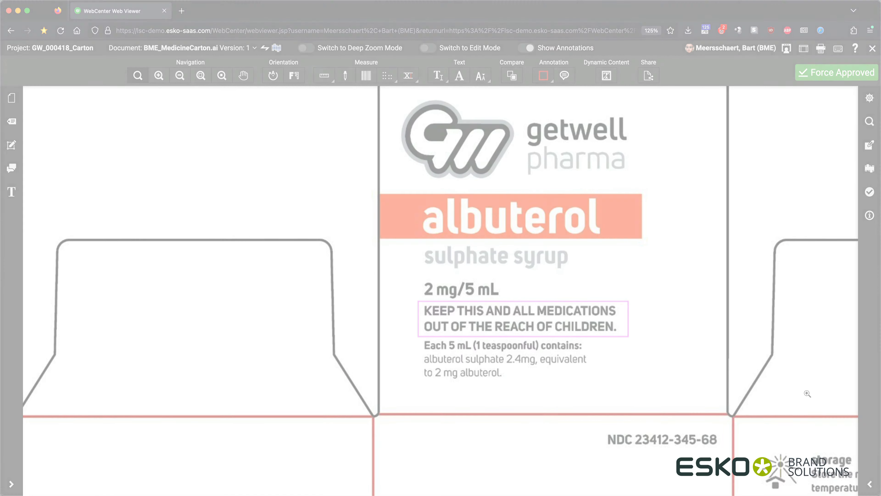
# - From My Work, expand GW_000418_Label and load its document into the Web Viewer
pyautogui.click(10, 30)
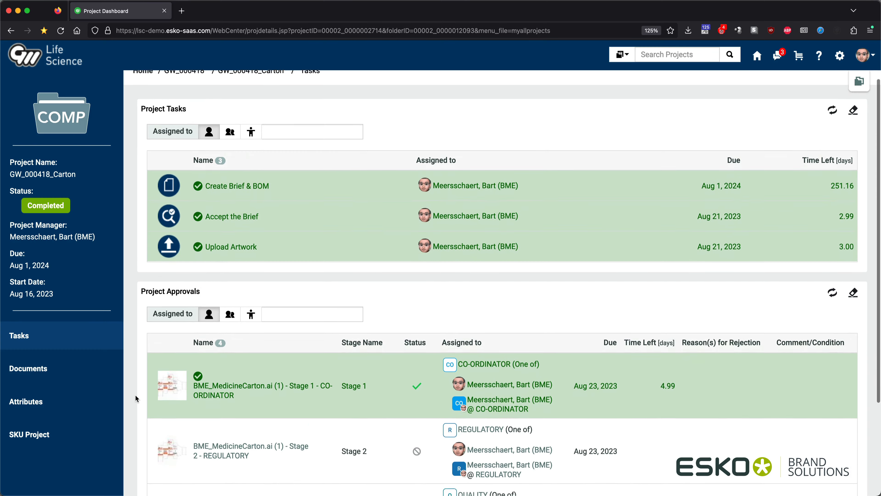
pyautogui.scroll(-3)
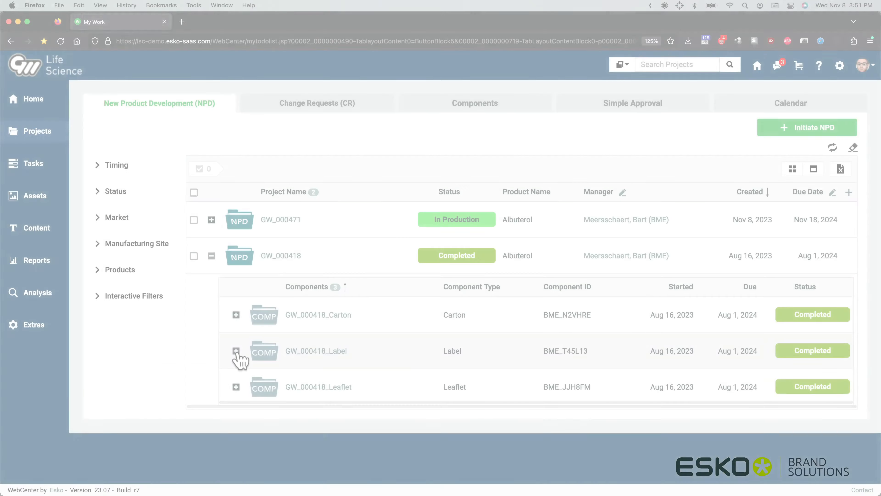
pyautogui.click(236, 350)
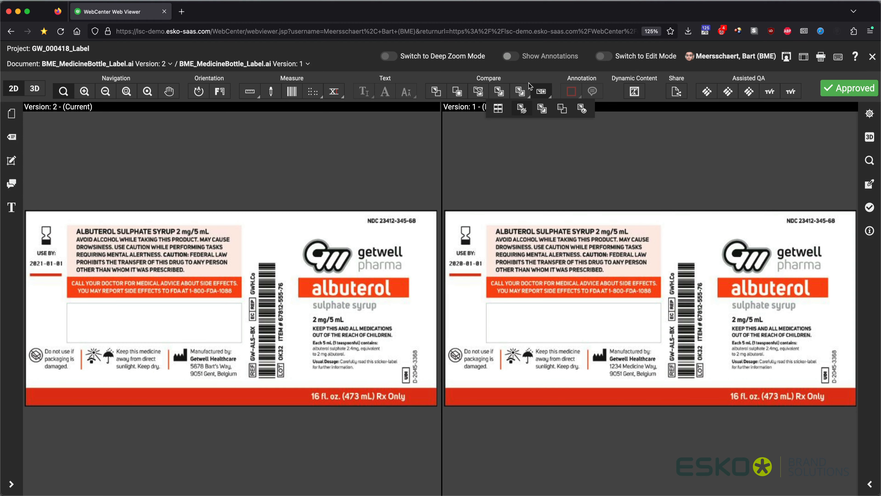
# - Toggle between Version 2 and Version 1 and zoom on the manufacturer's address
pyautogui.click(477, 91)
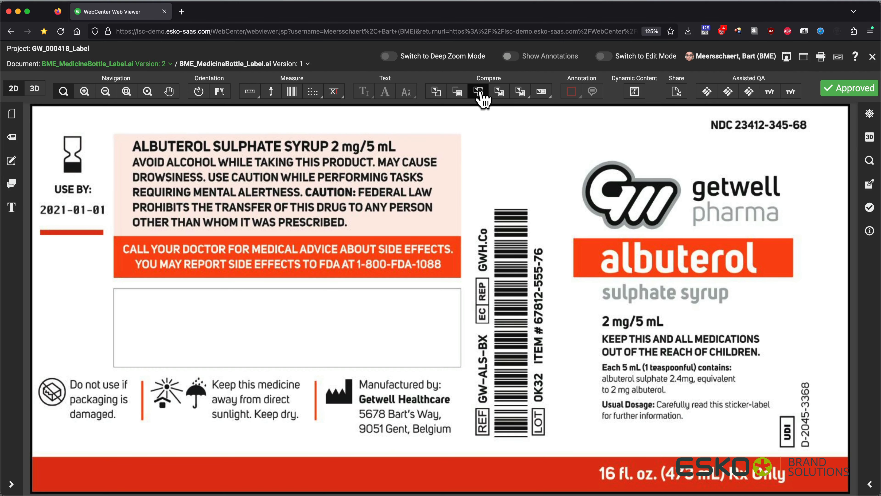
pyautogui.click(478, 91)
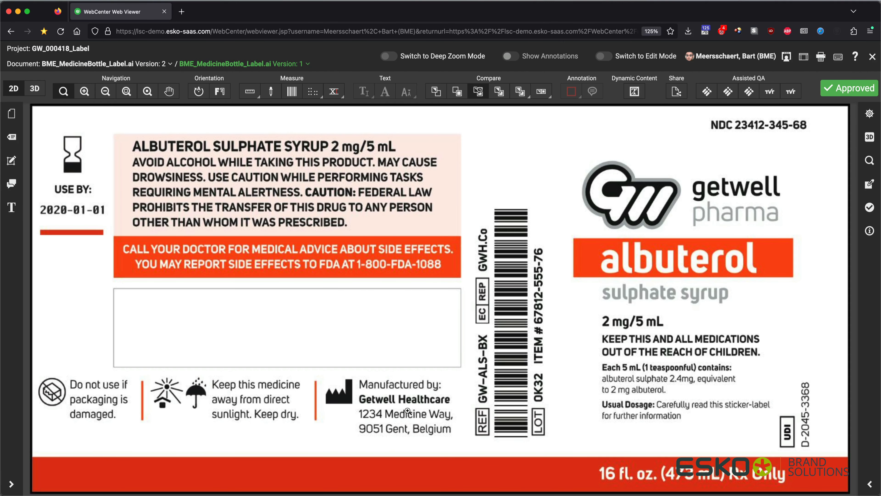
pyautogui.click(83, 91)
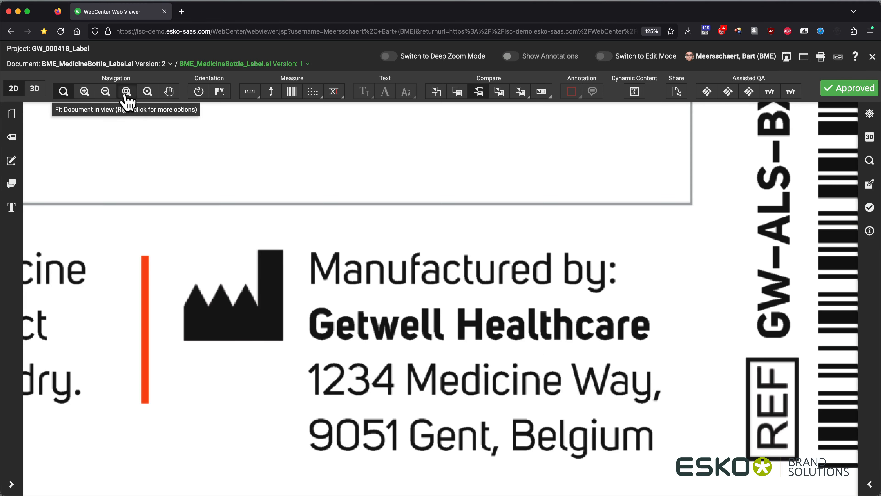
pyautogui.click(126, 90)
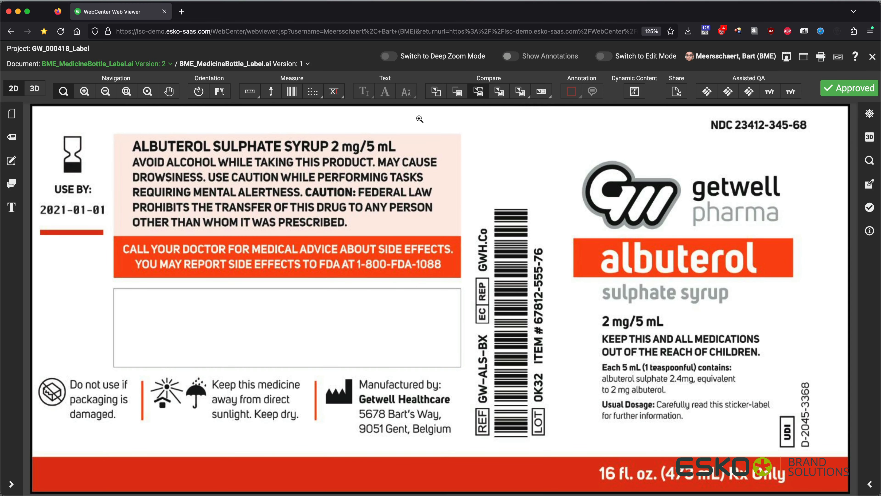
# - Overlay both versions to highlight the changed use-by date, then bring up the leaflet
pyautogui.click(519, 91)
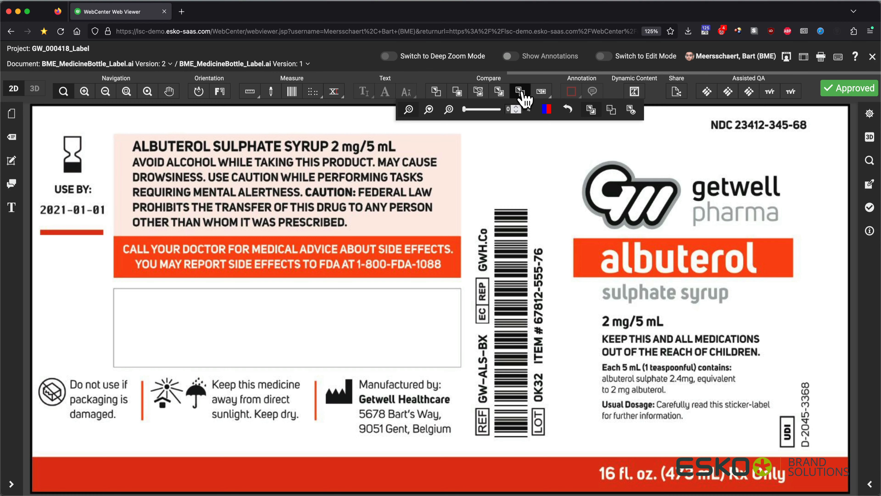
pyautogui.click(540, 91)
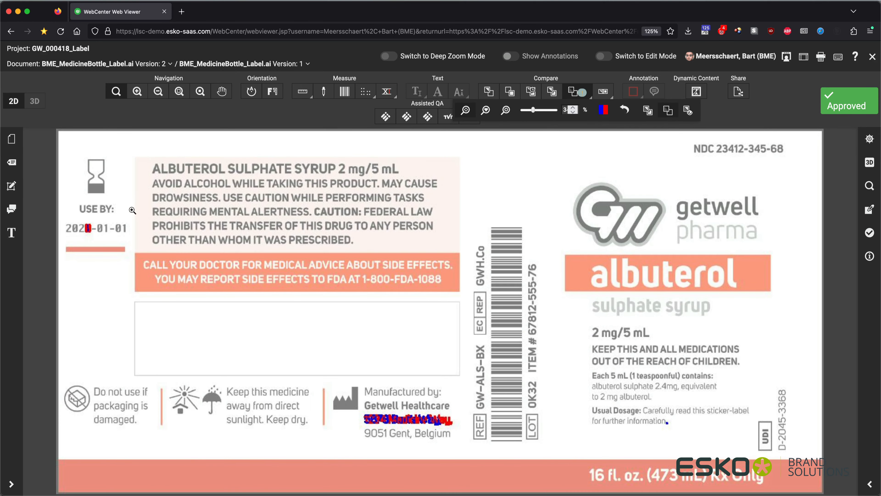
pyautogui.click(137, 91)
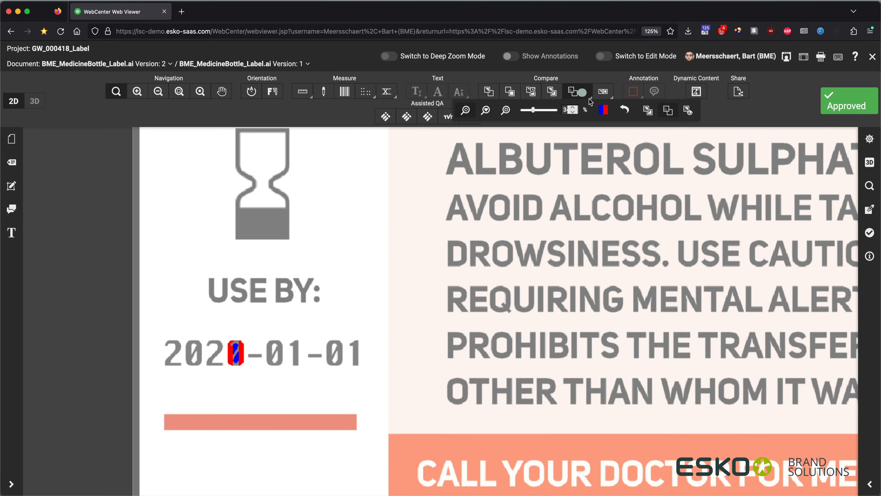
pyautogui.click(541, 91)
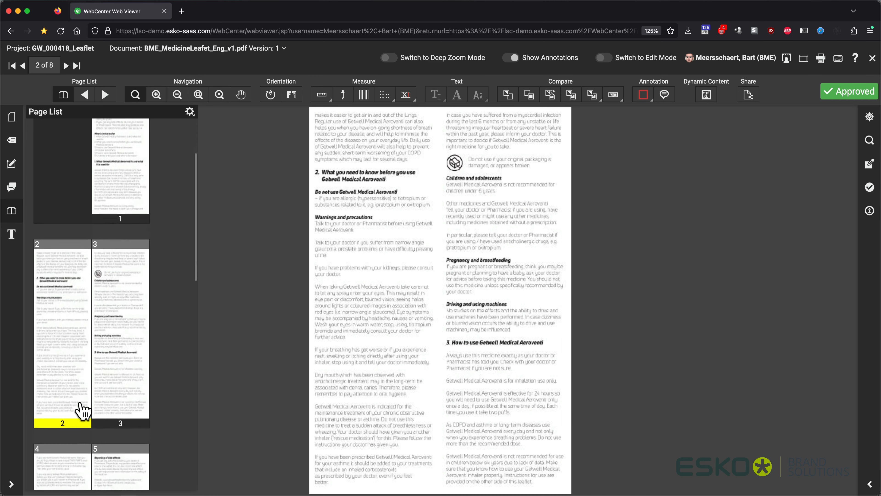
pyautogui.scroll(-3)
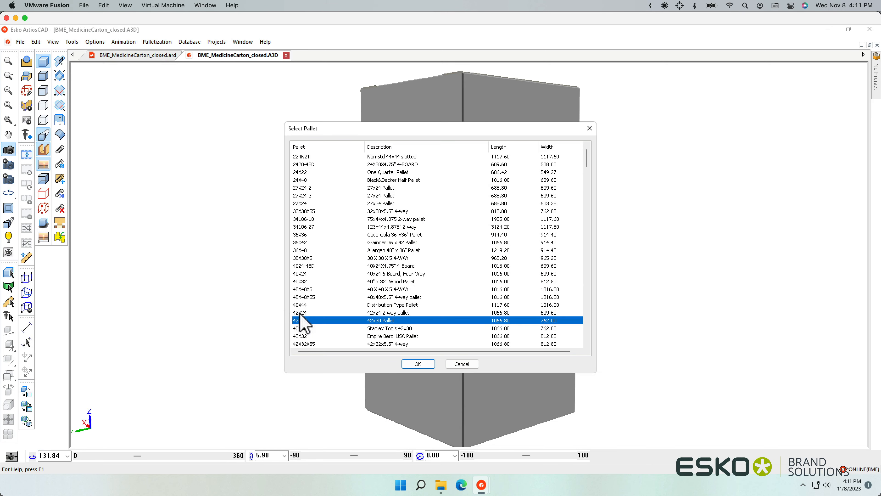
# - Confirm the 42x30 pallet and choose I-125E Kraft board for the FEFCO 0201 shipper
pyautogui.click(417, 364)
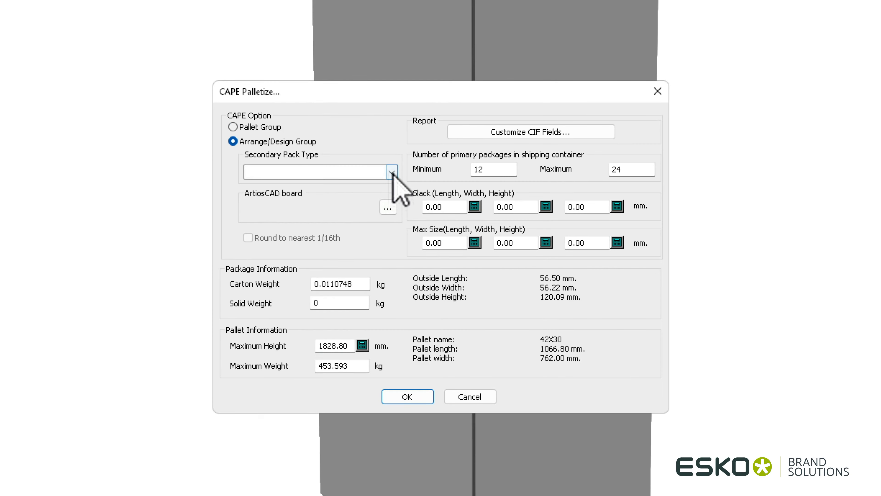
pyautogui.click(387, 208)
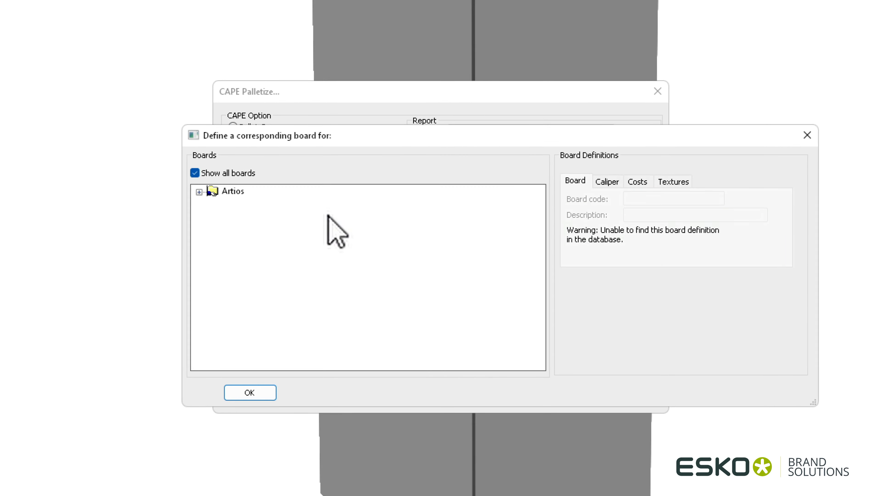
pyautogui.click(198, 191)
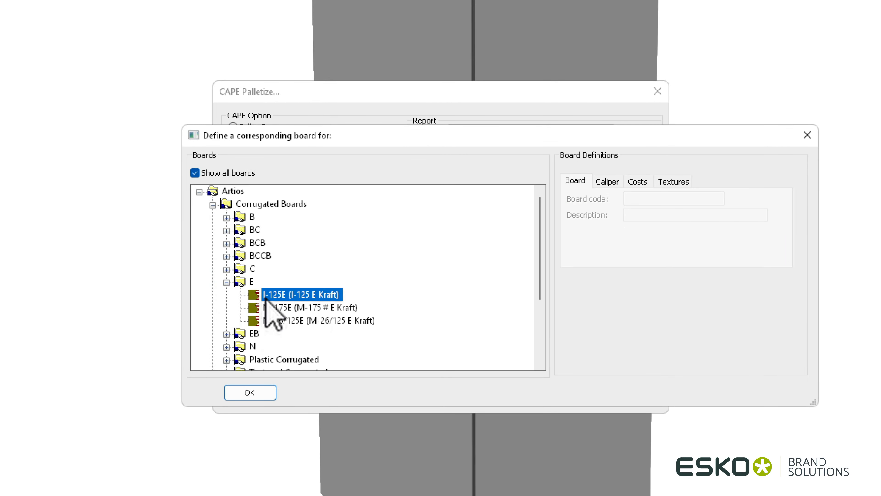
pyautogui.click(250, 391)
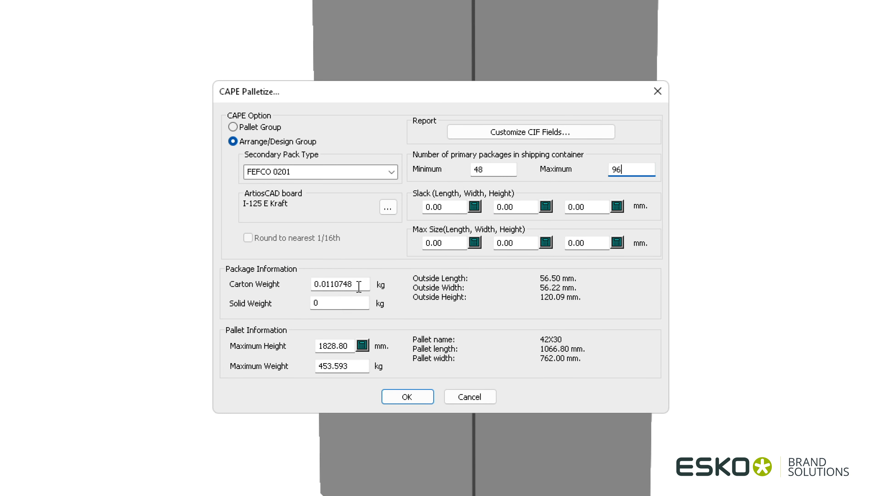
# - Enter weight 0.6 and max size 900, then run the palletization
pyautogui.write('0.62')
pyautogui.click(335, 346)
pyautogui.write('1600')
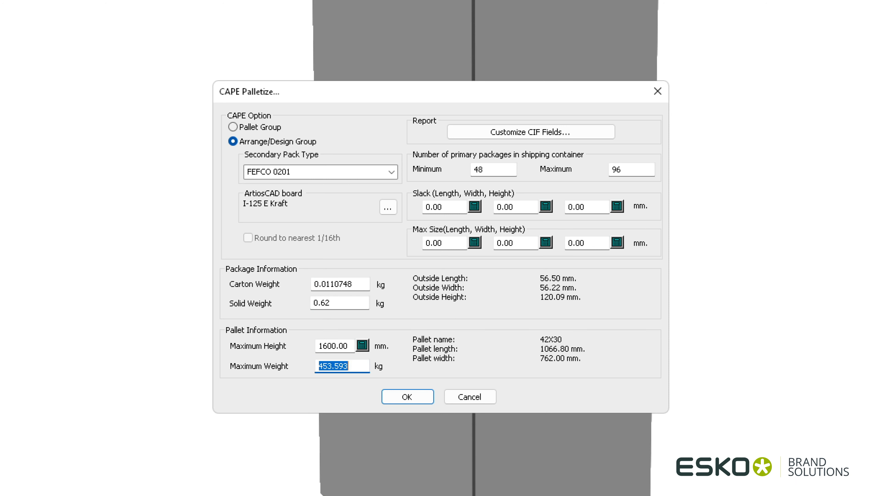
pyautogui.write('900')
pyautogui.click(452, 242)
pyautogui.write('300')
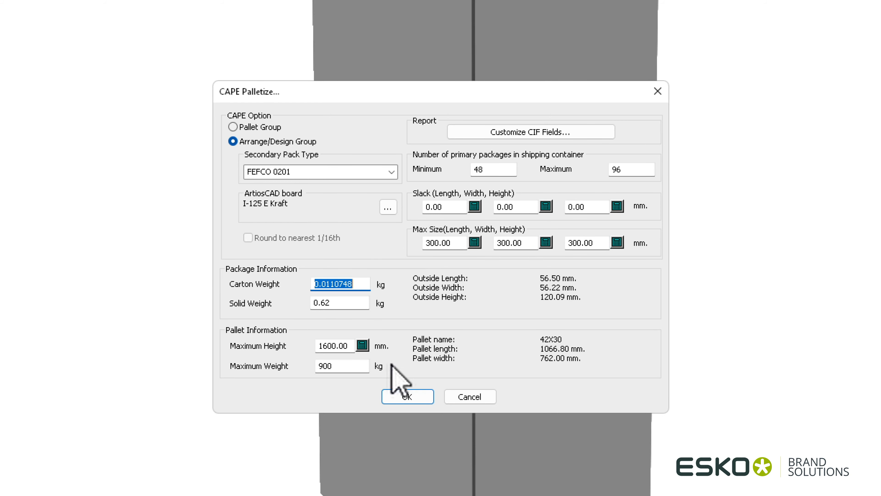
pyautogui.click(407, 396)
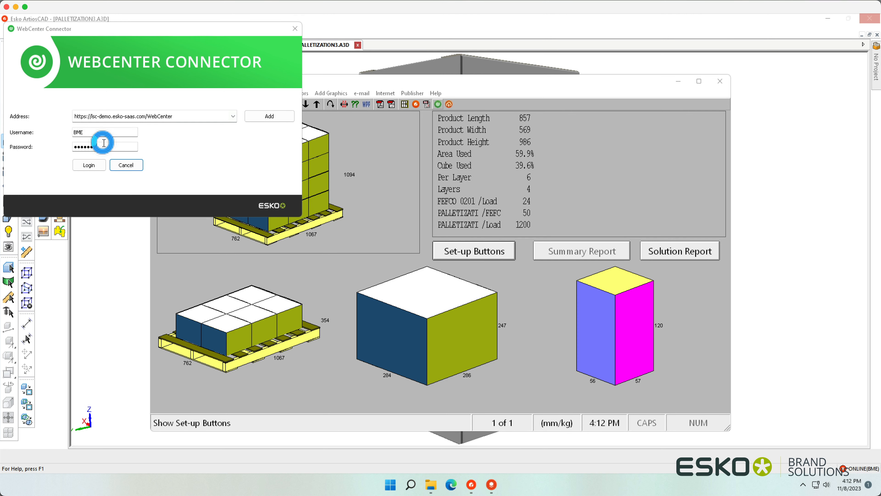
# - Log in, find GW_000418_Carton via *418*, and export the file as Cape to its Layout folder
pyautogui.click(88, 165)
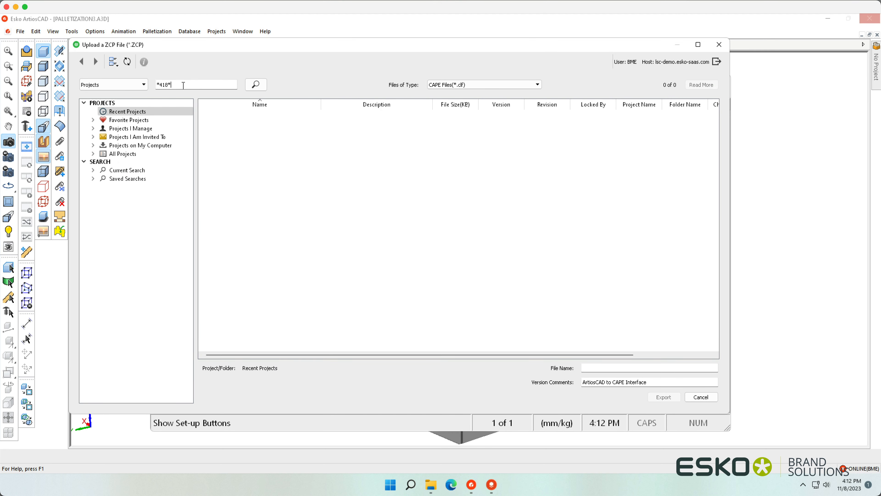
pyautogui.click(255, 84)
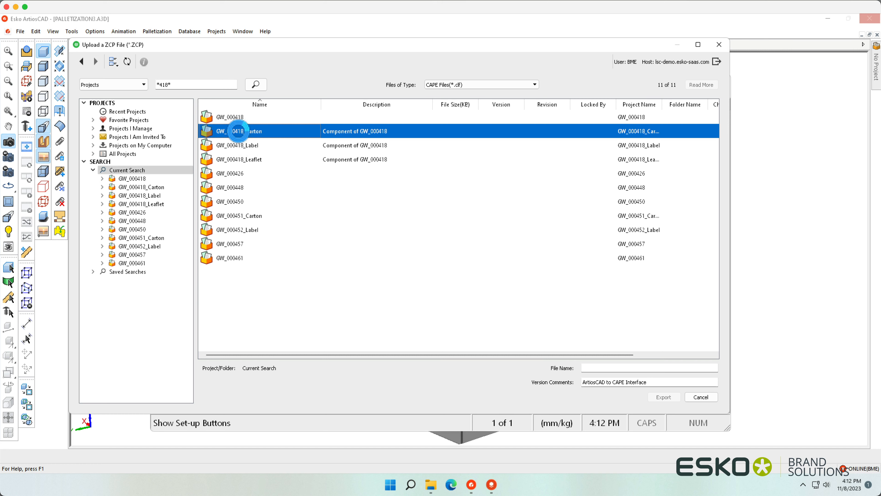
pyautogui.doubleClick(253, 131)
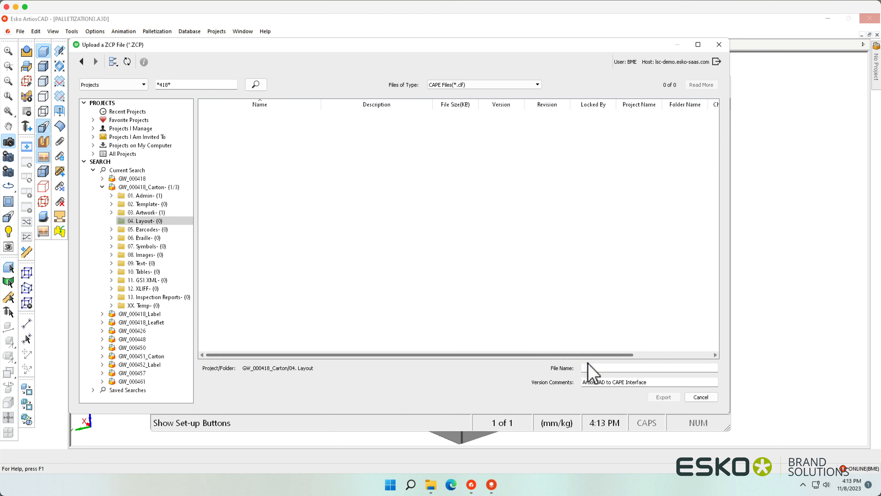
pyautogui.write('Cape')
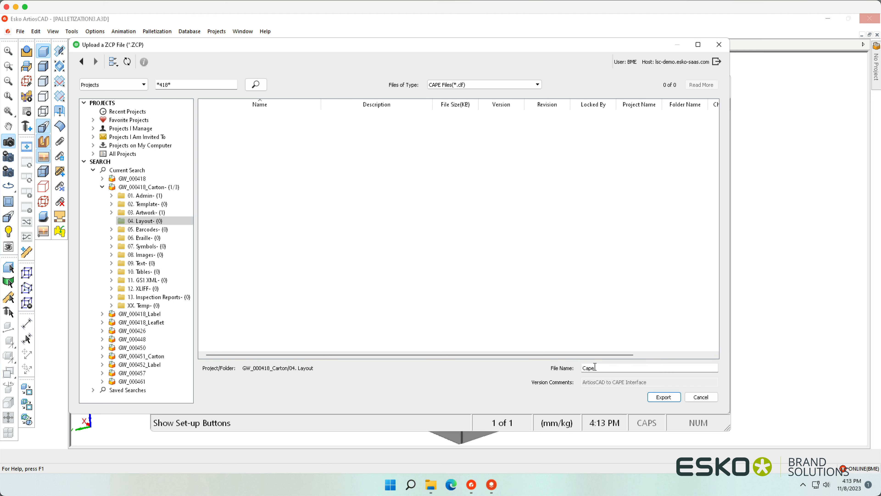
pyautogui.click(663, 396)
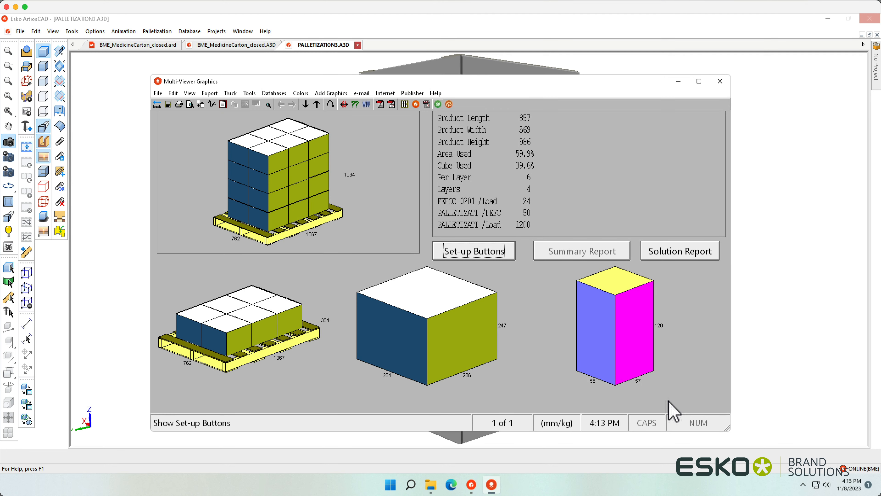
pyautogui.click(679, 251)
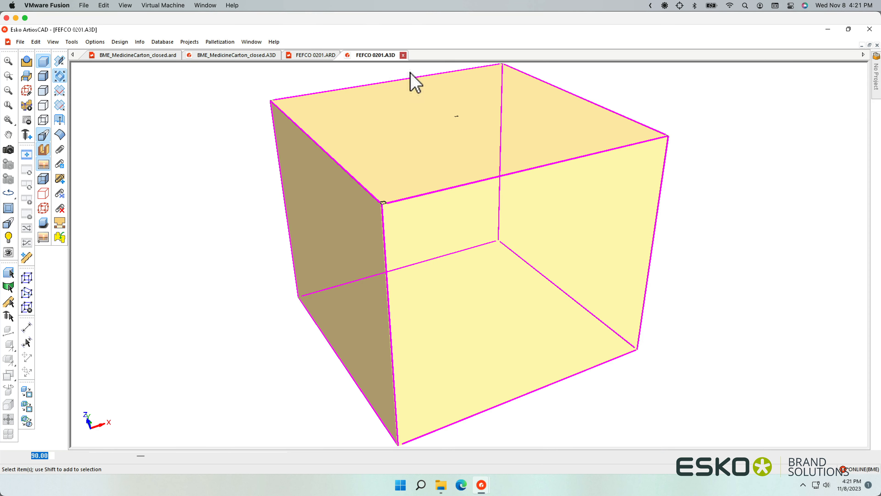
# - Create a palletized design from the open FEFCO 0201.A3D shipper
pyautogui.click(156, 42)
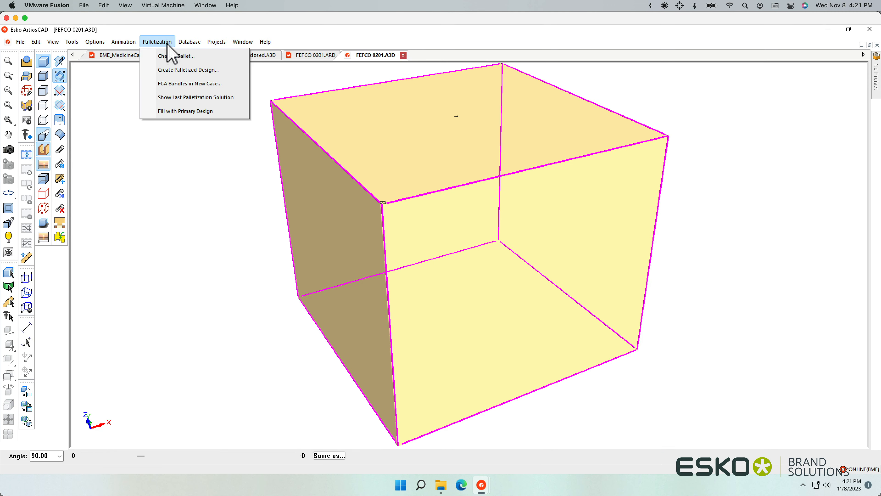
pyautogui.click(176, 55)
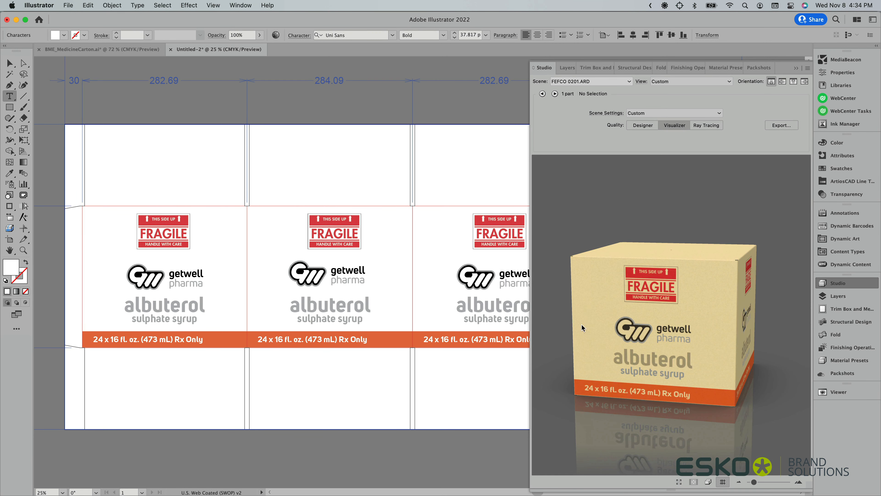
# - Switch the Studio scene to PALLETIZATION5.ZAE to show the full pallet load
pyautogui.click(591, 81)
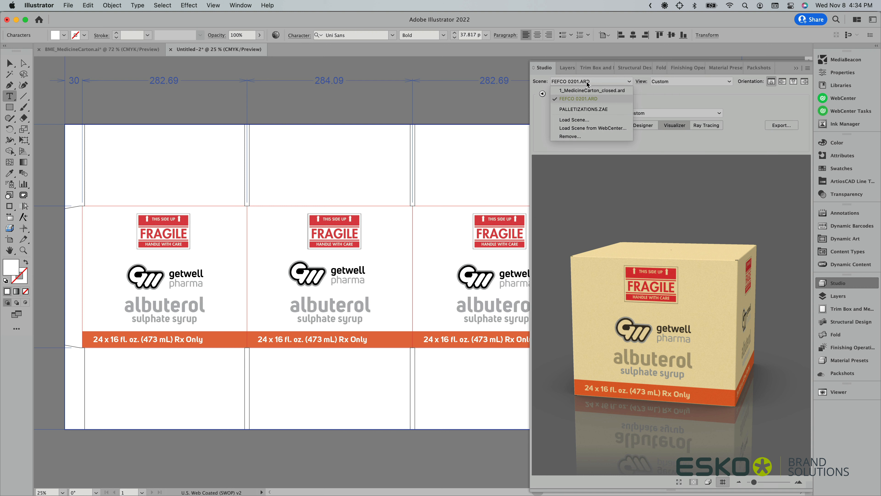
pyautogui.moveTo(590, 135)
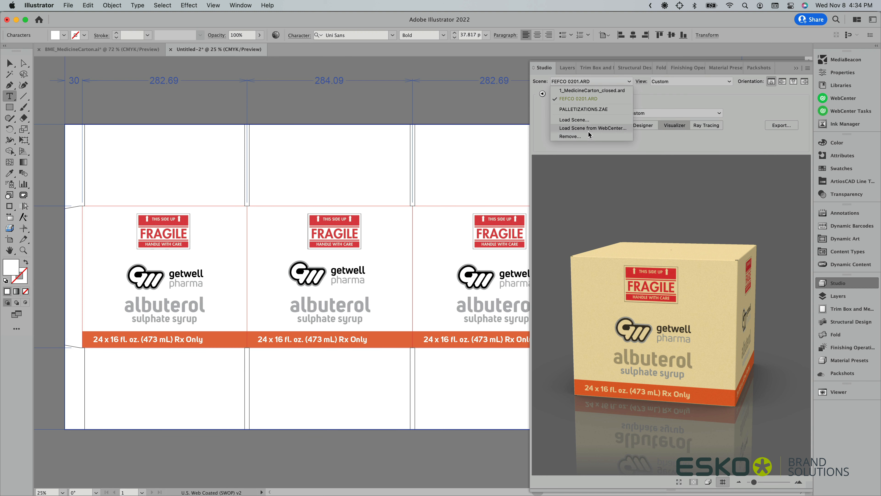
pyautogui.click(586, 109)
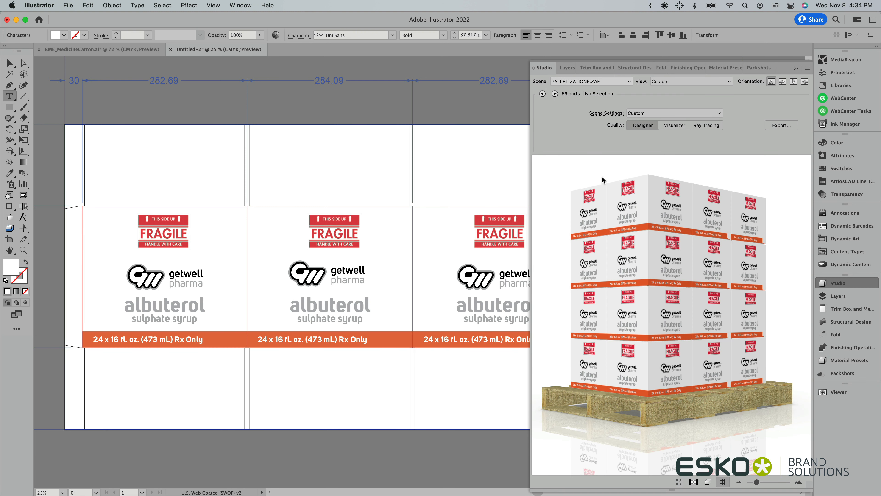